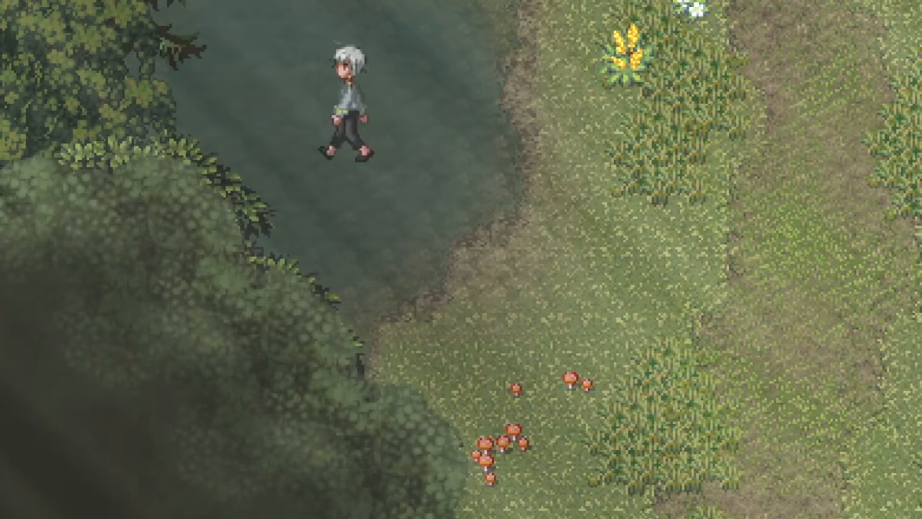
Step: Walk the playtest character across the grassy clearing beside the dark pond
key(down)
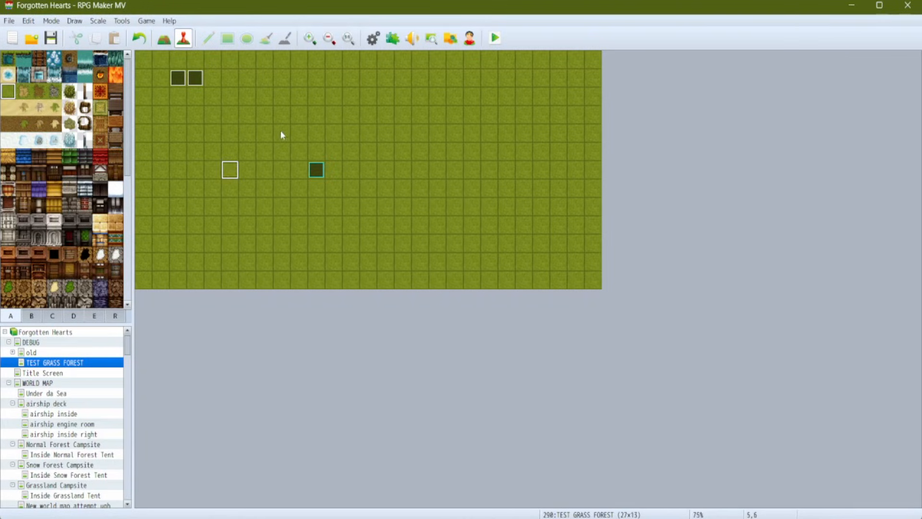
mouse_move(437, 133)
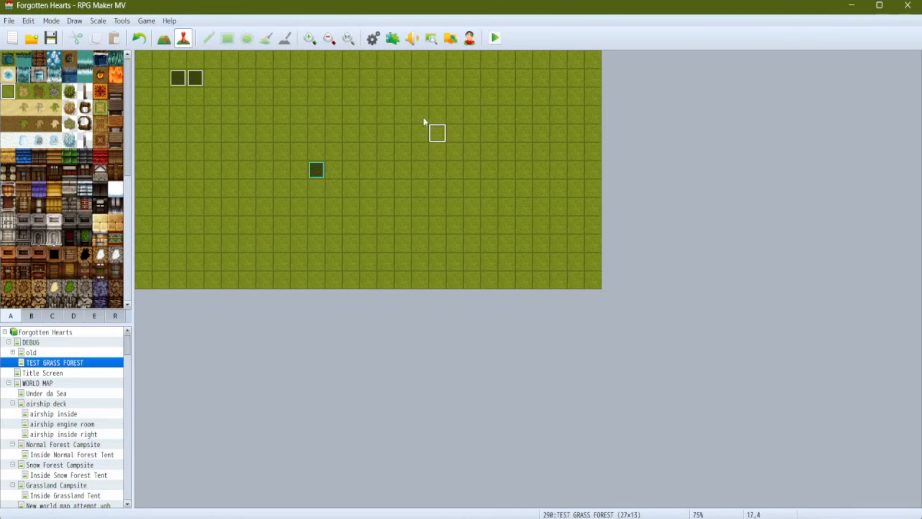
mouse_move(425, 194)
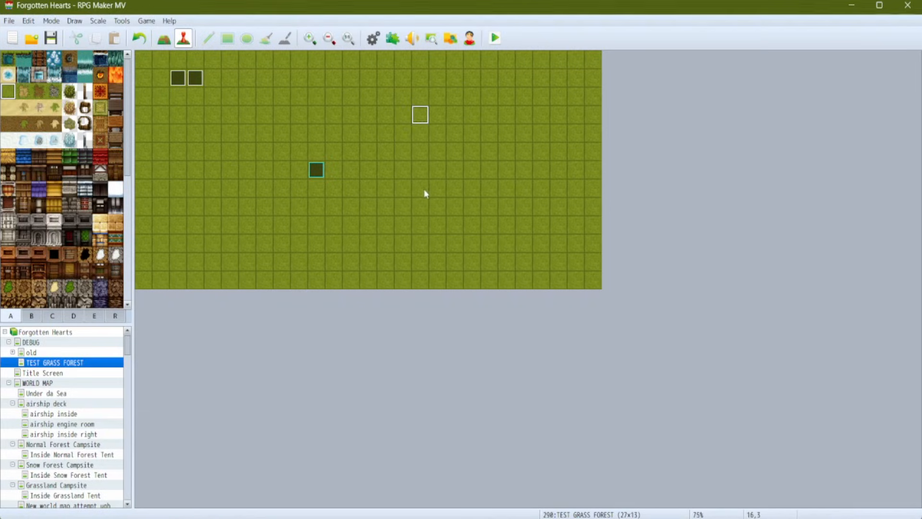
mouse_move(333, 114)
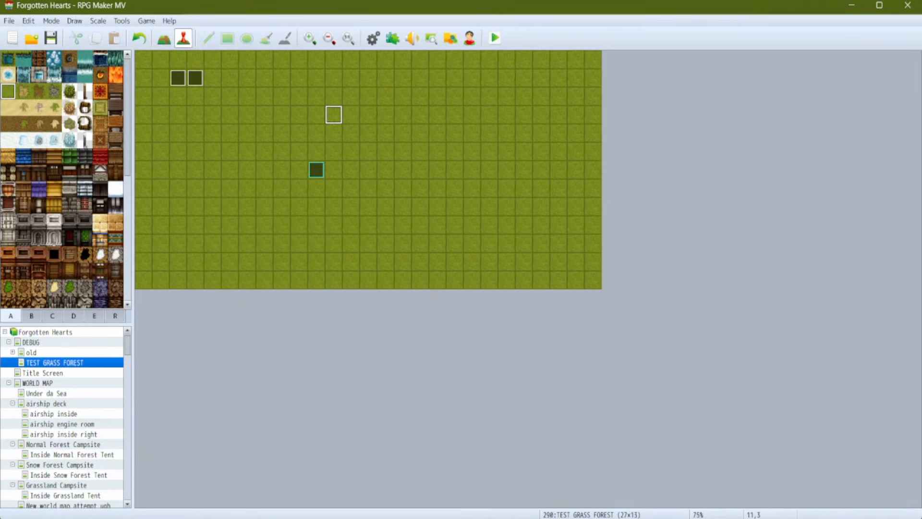
Step: Show the map's region numbers and open the database on the Tilesets tab
click(114, 316)
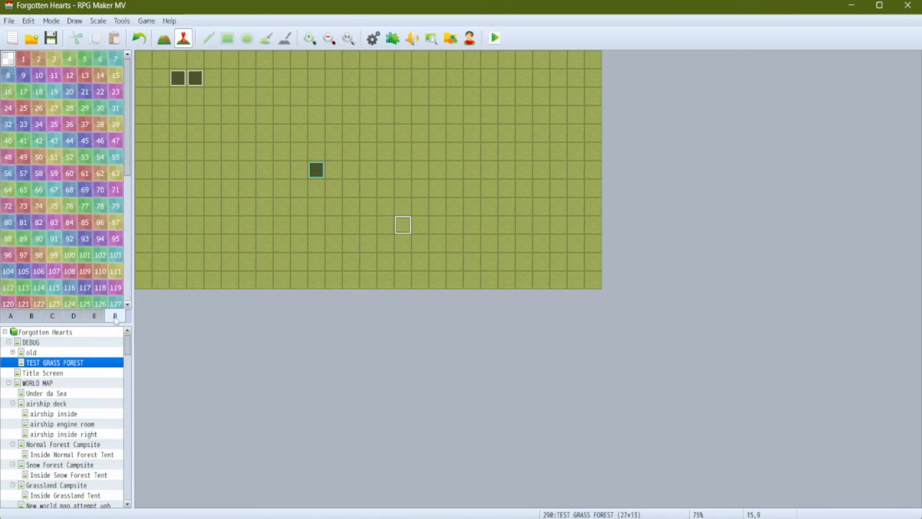
click(139, 37)
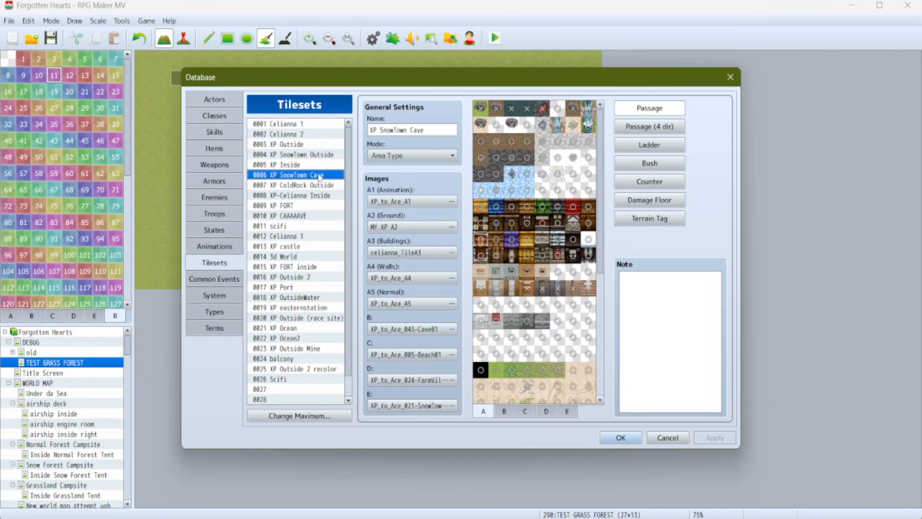
click(649, 218)
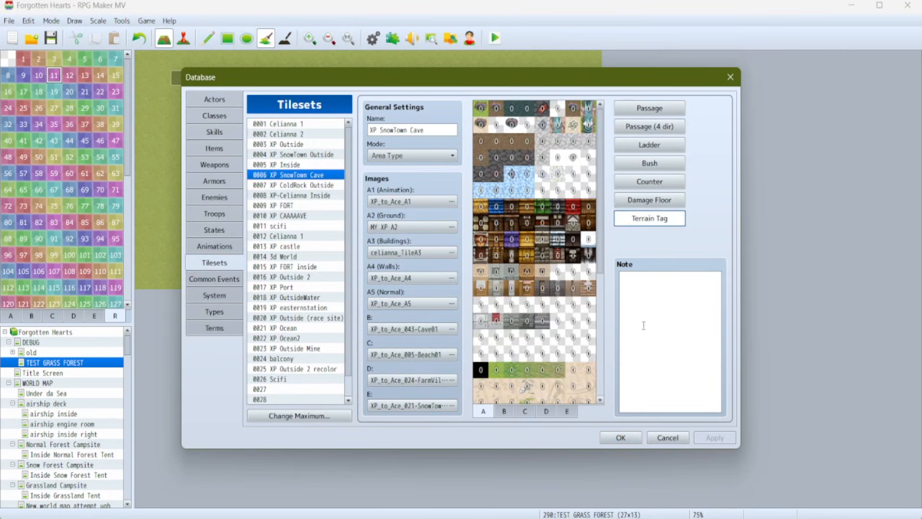
click(619, 437)
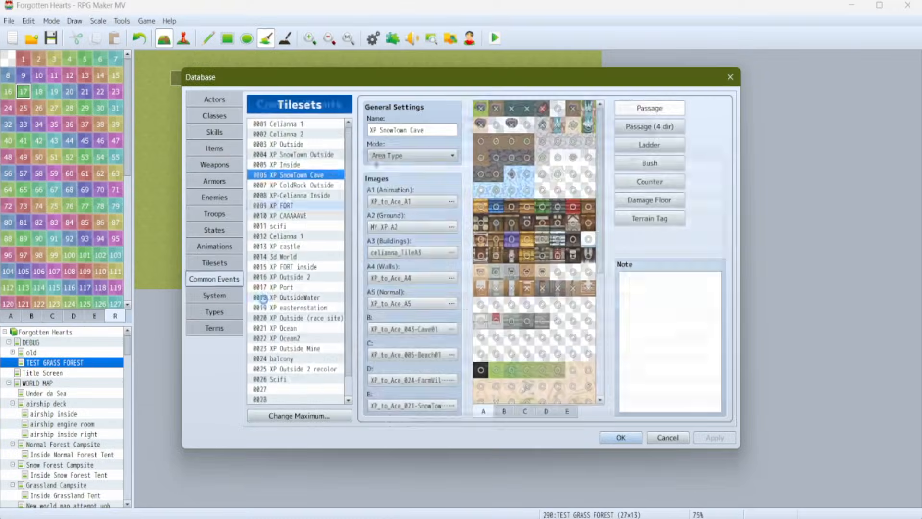
Step: Set common event 0090 STEPSOUNDS! to a Parallel trigger and check its switch
click(214, 279)
text(STEPSOUNDS!)
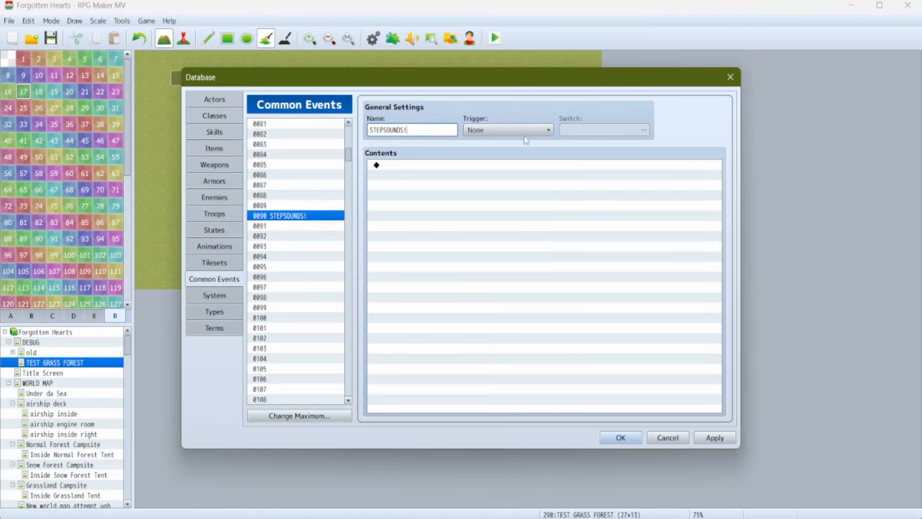
click(547, 131)
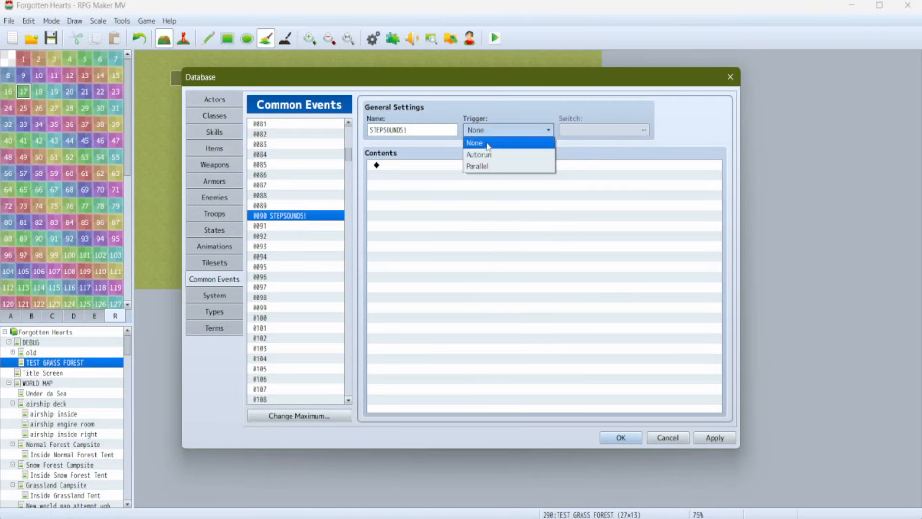
click(478, 166)
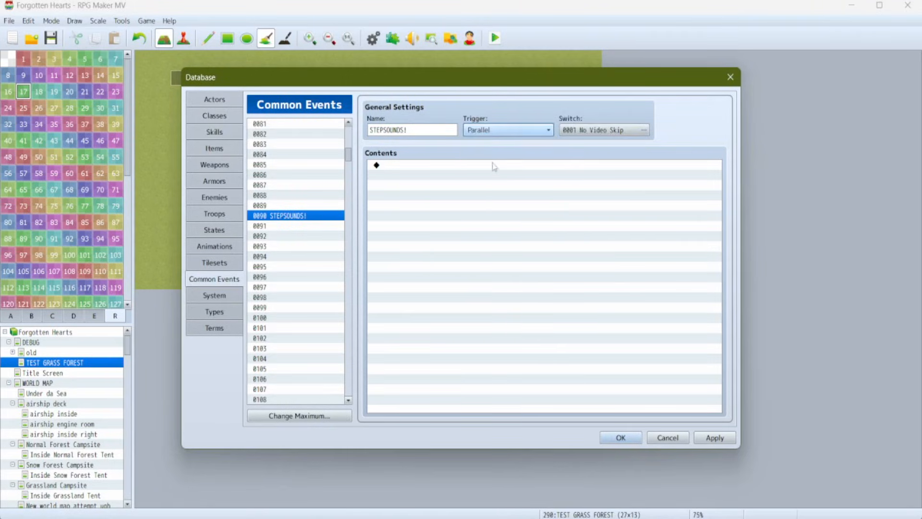
click(644, 130)
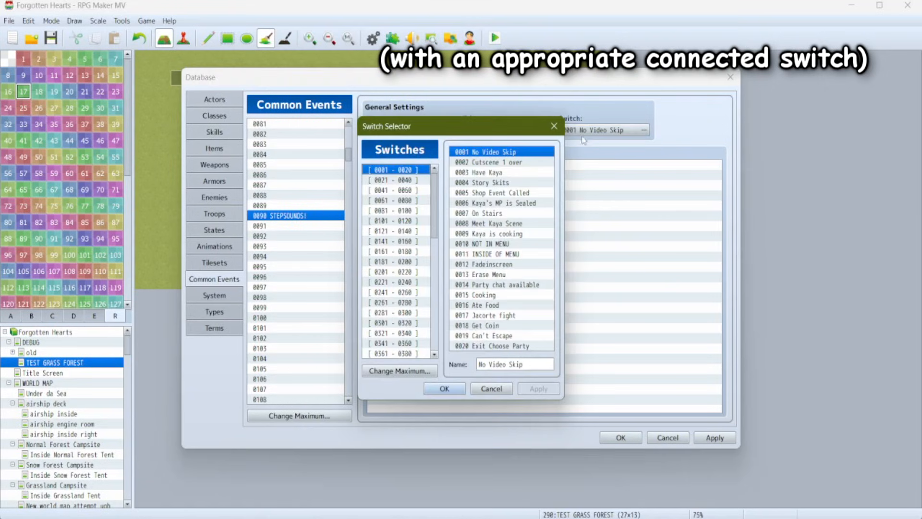
scroll(down, 3)
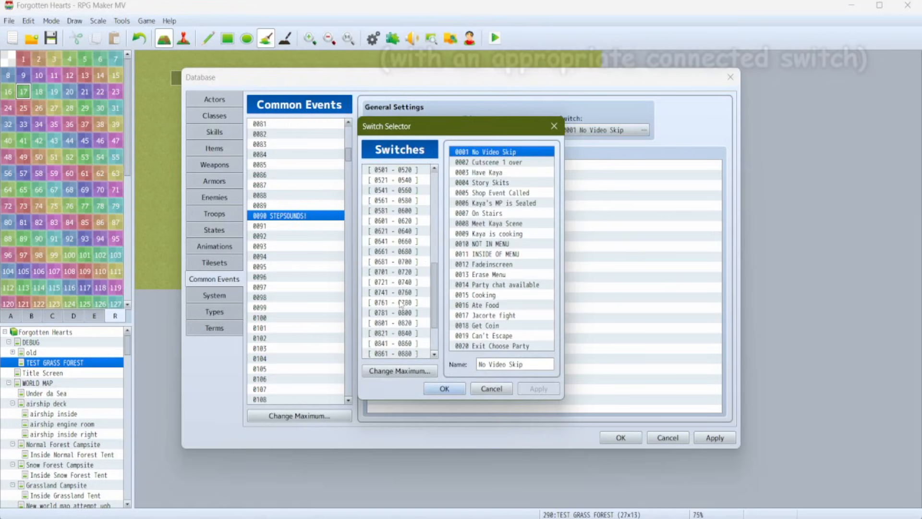
scroll(up, 3)
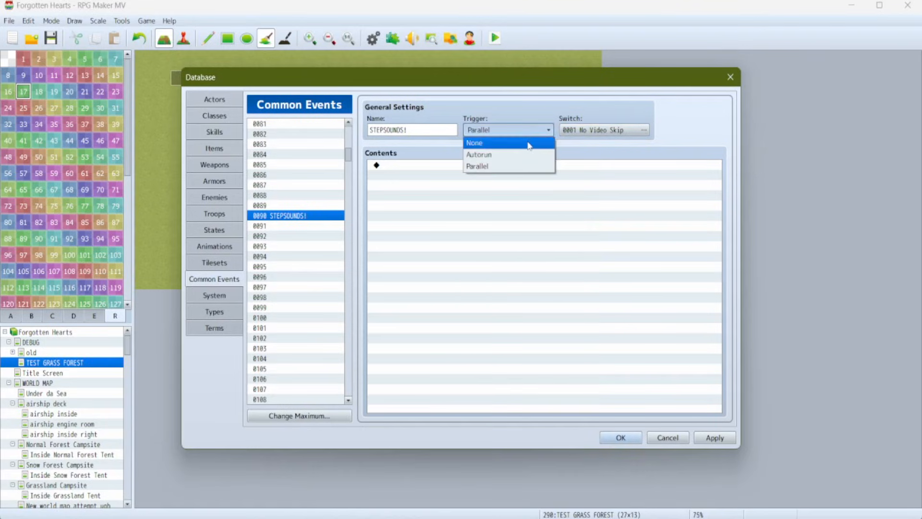
click(474, 142)
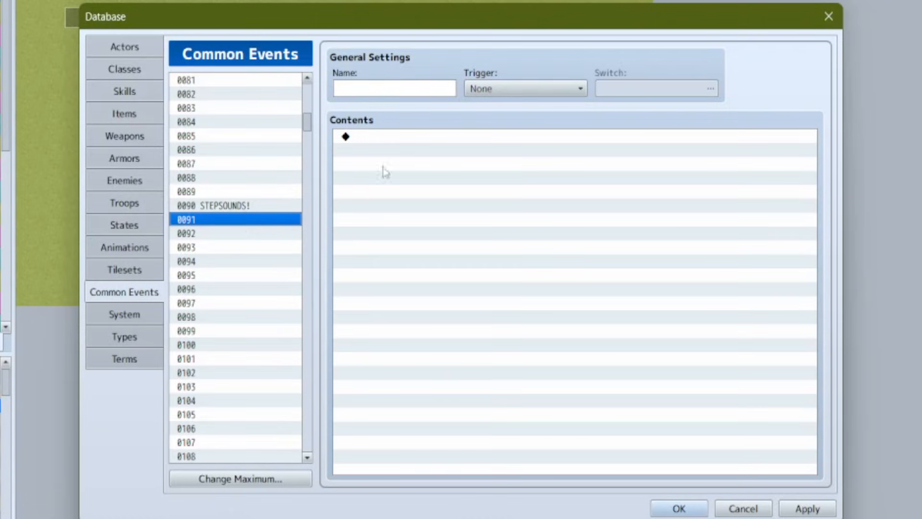
Step: Name common event 0091 'STepsound North???'
text(STepsound Nor)
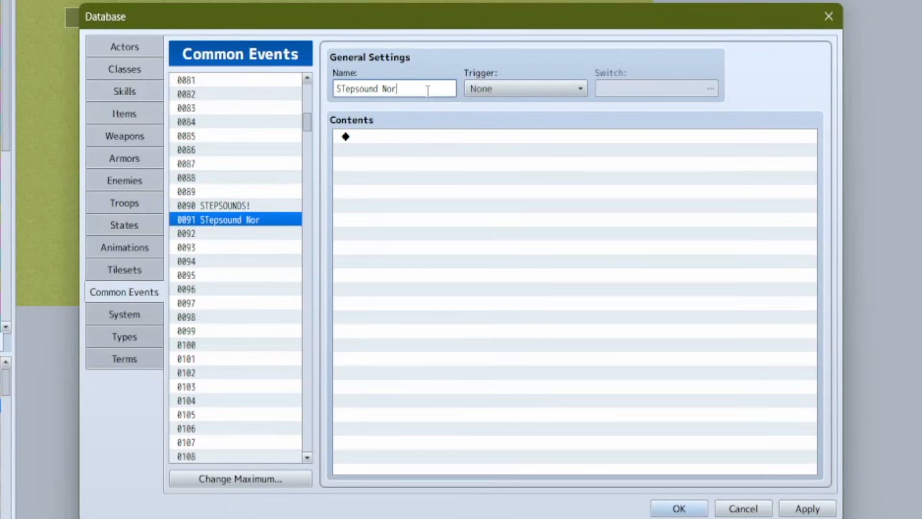
click(235, 232)
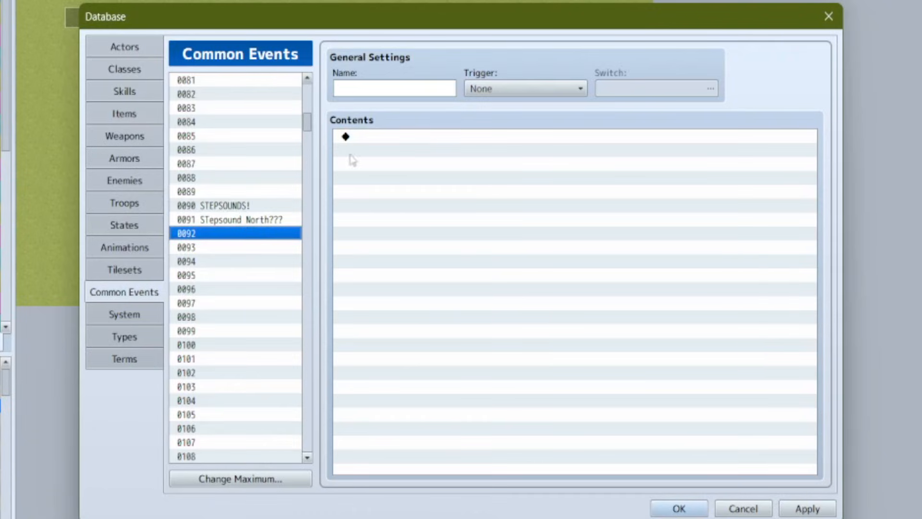
click(234, 220)
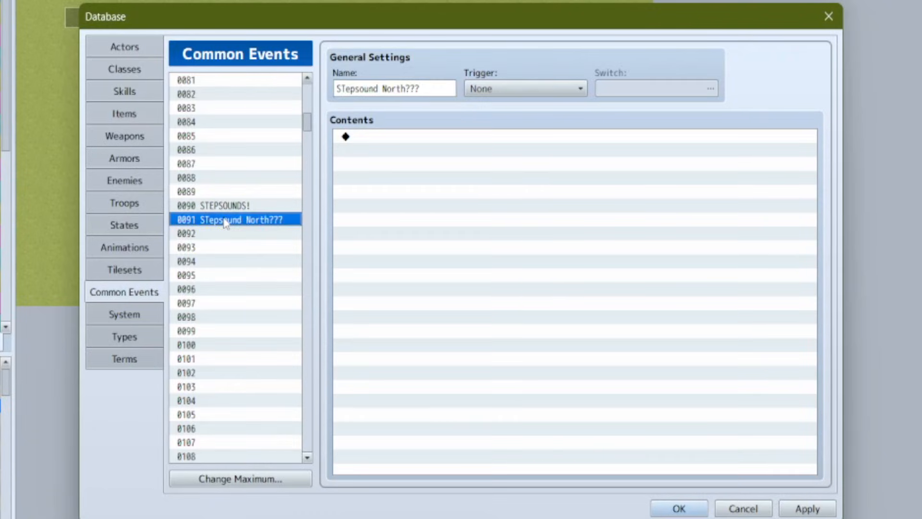
Step: Add a 'GRASS STEP' comment at the start of STEPSOUNDS!
click(224, 205)
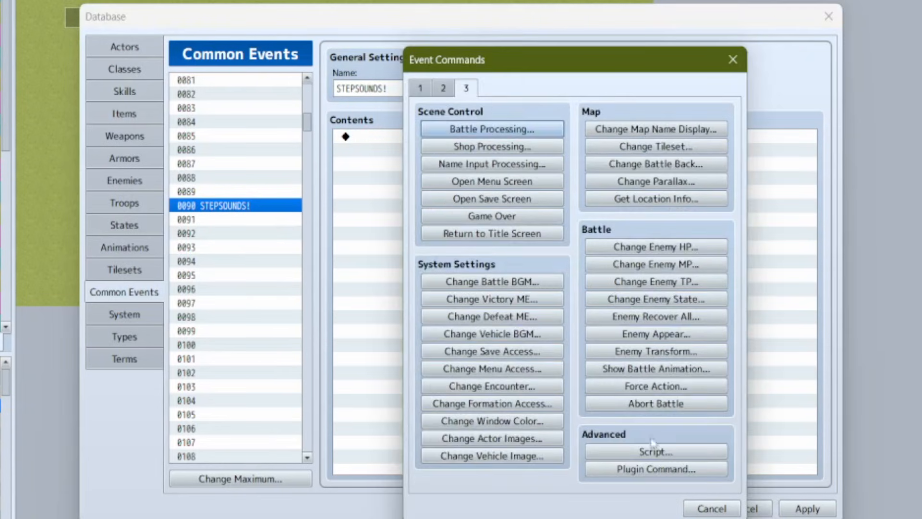
click(420, 88)
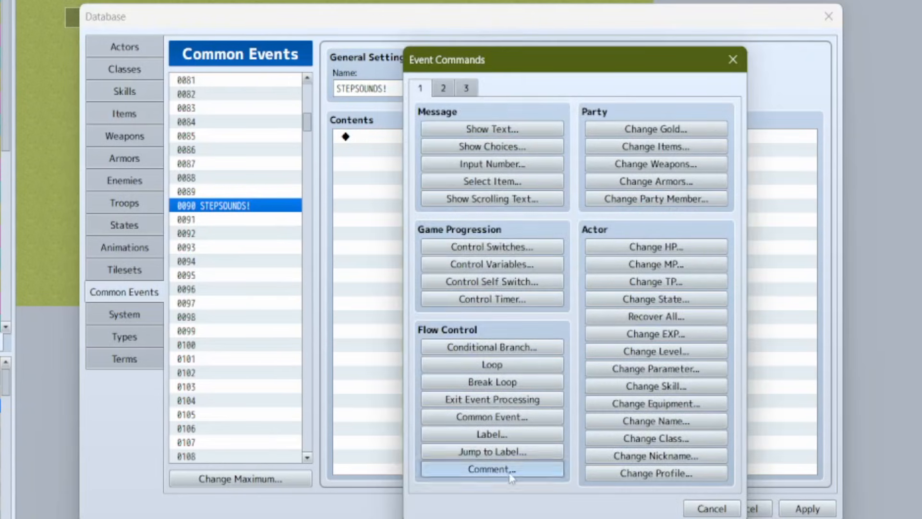
click(490, 468)
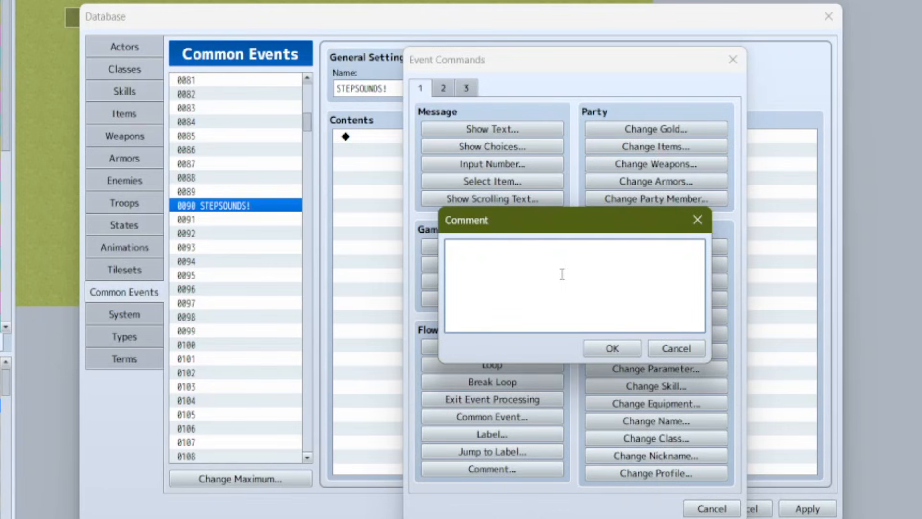
text(GRASS STEP)
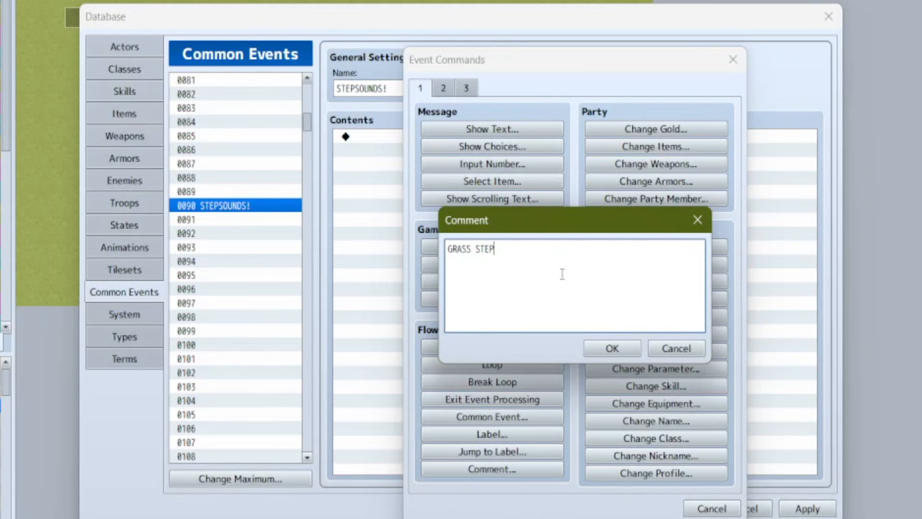
click(610, 348)
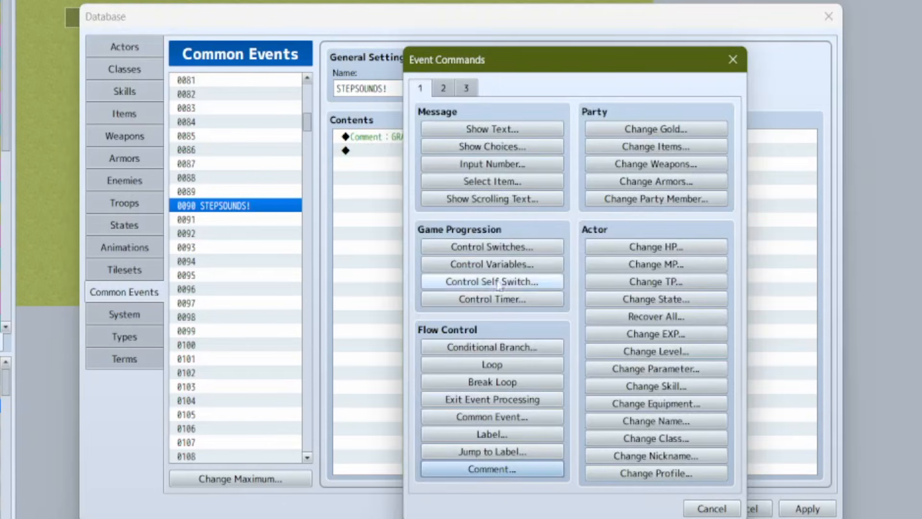
Step: Add a conditional branch checking variable 0241, renamed Region ID, equals 17
click(492, 346)
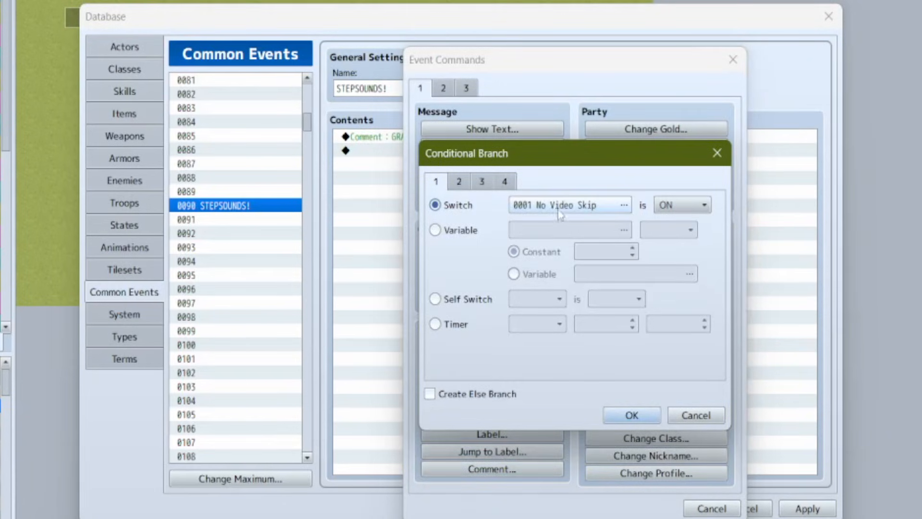
click(435, 230)
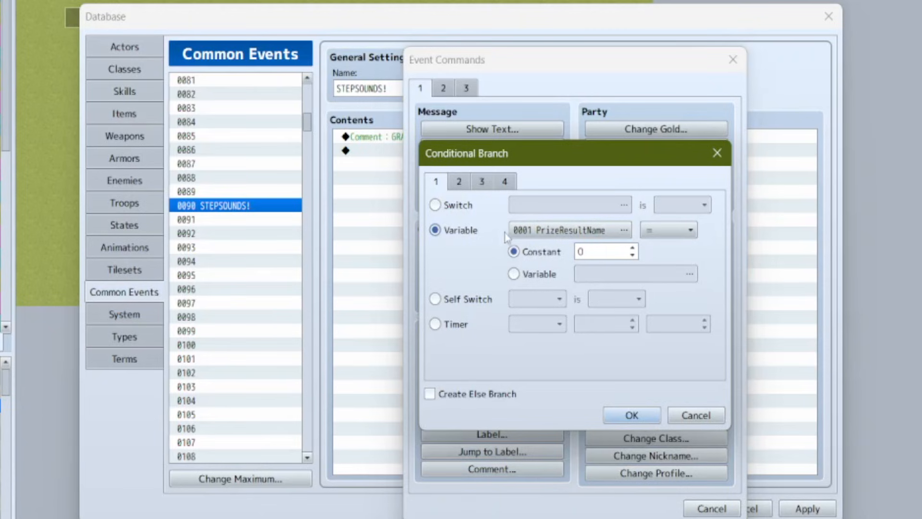
click(625, 229)
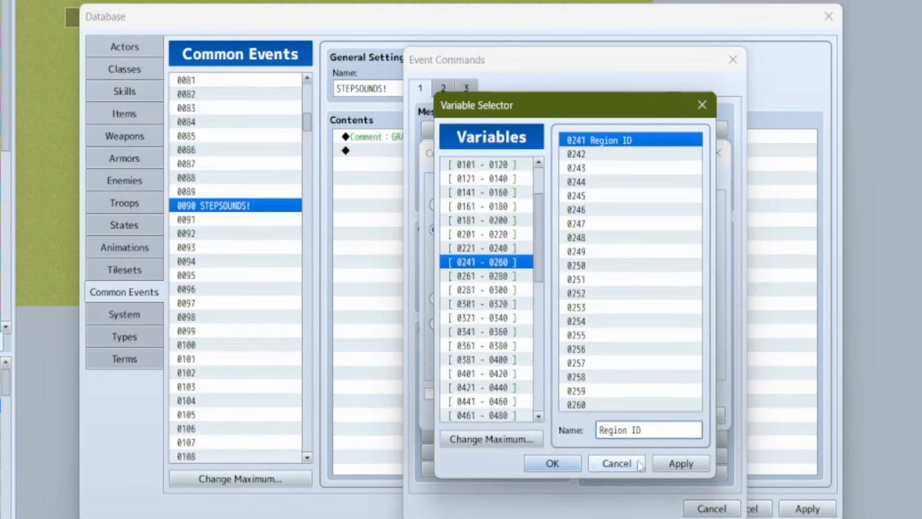
key(Backspace)
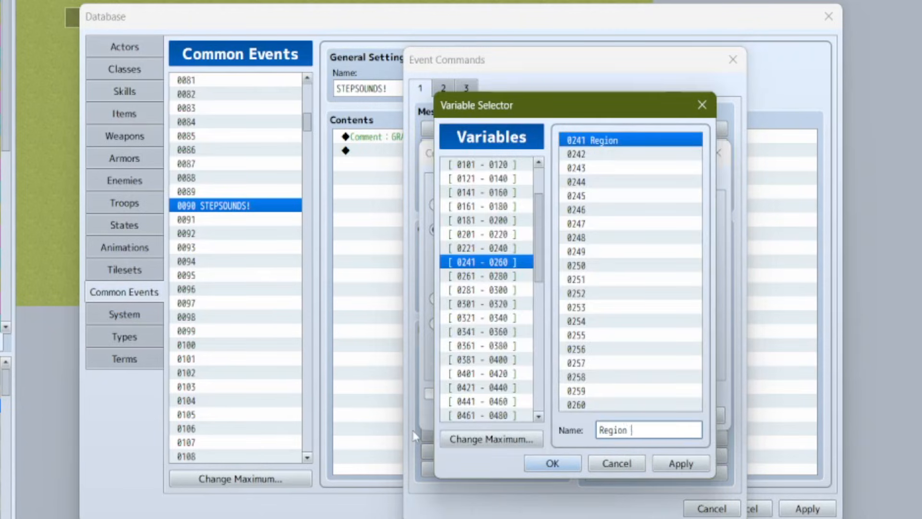
click(550, 464)
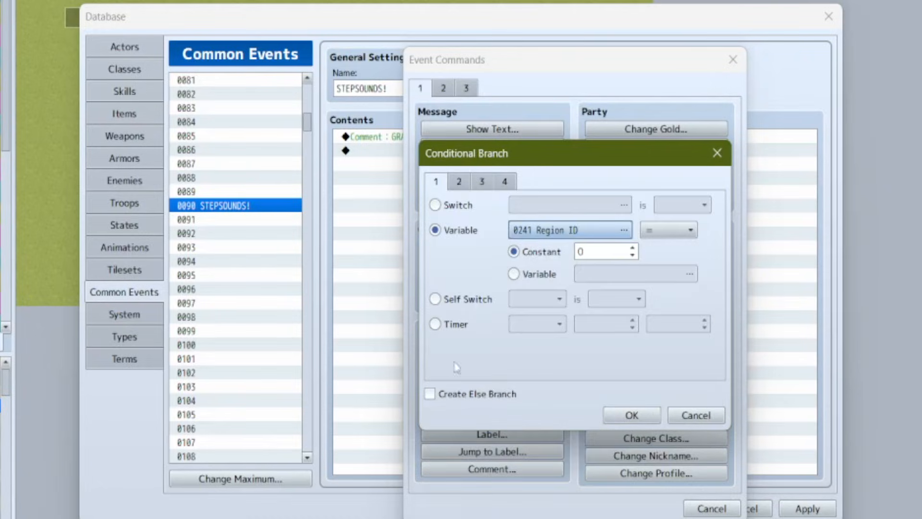
click(600, 251)
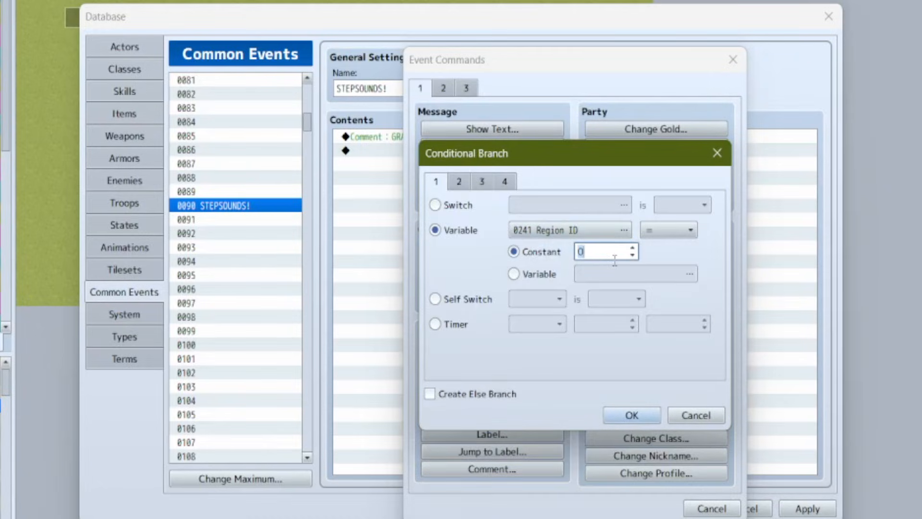
click(631, 414)
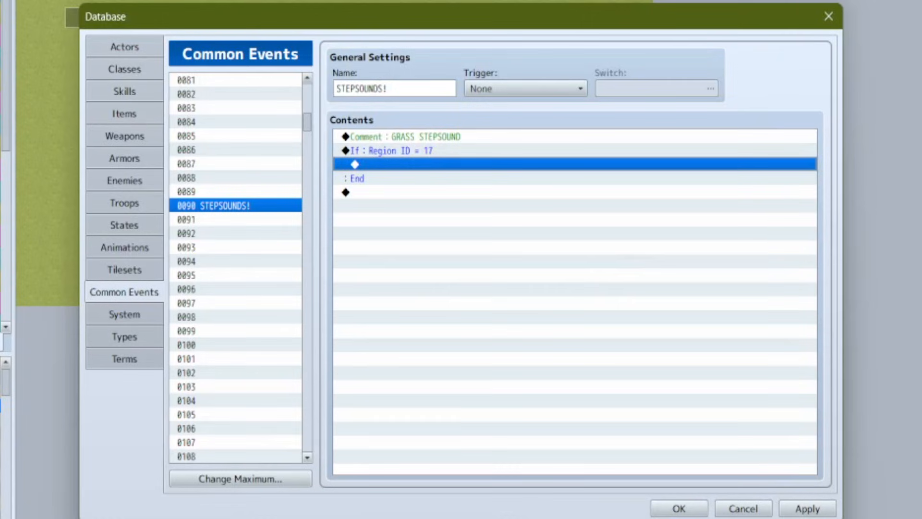
Step: Start a nested conditional branch on the empty line inside the Region ID branch
click(524, 244)
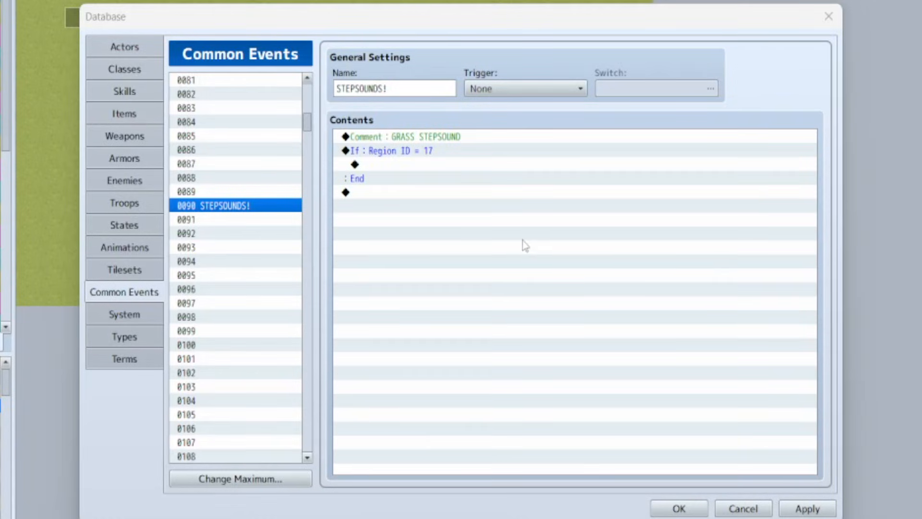
mouse_move(501, 246)
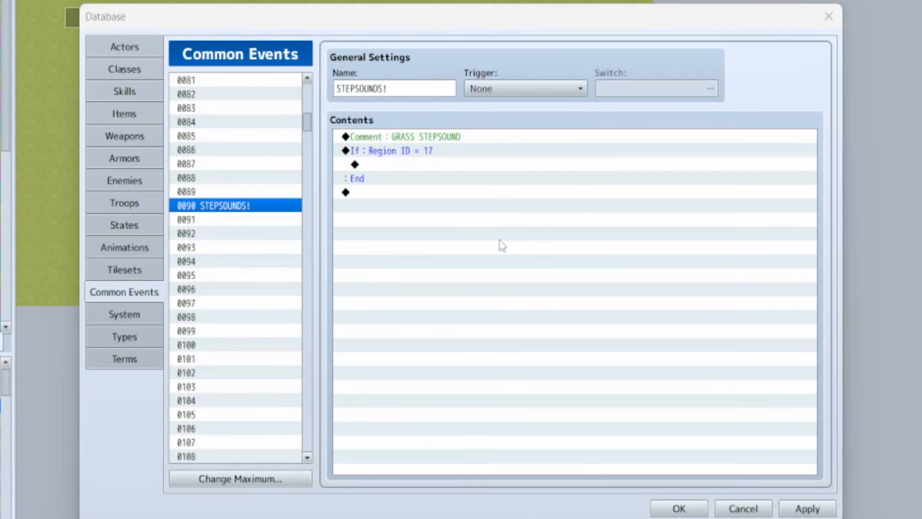
click(382, 164)
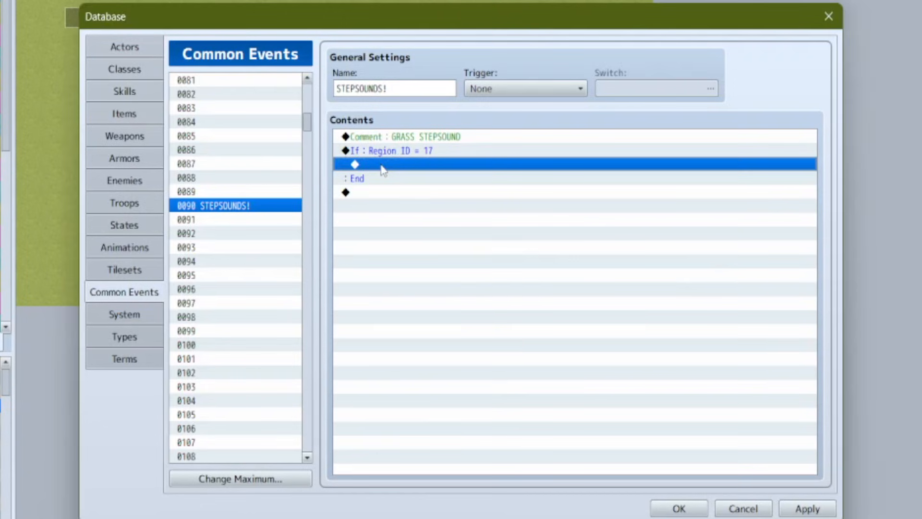
double_click(382, 164)
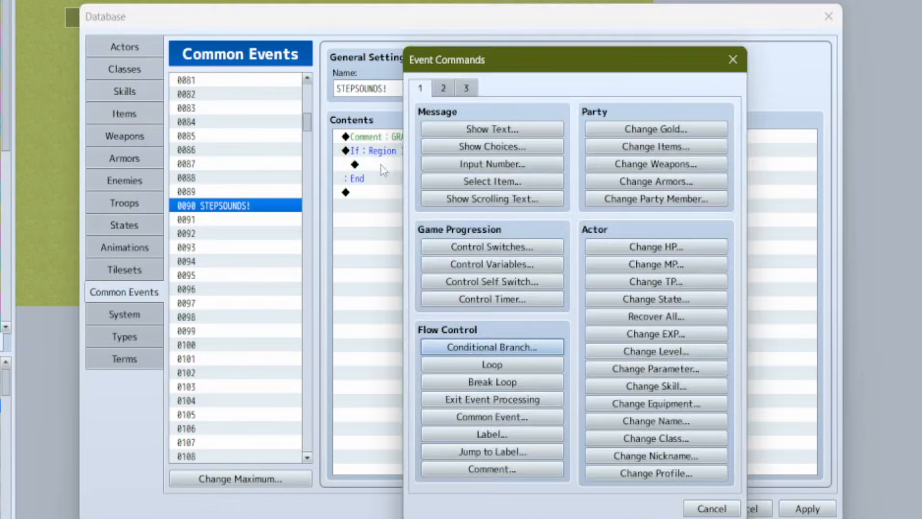
click(491, 347)
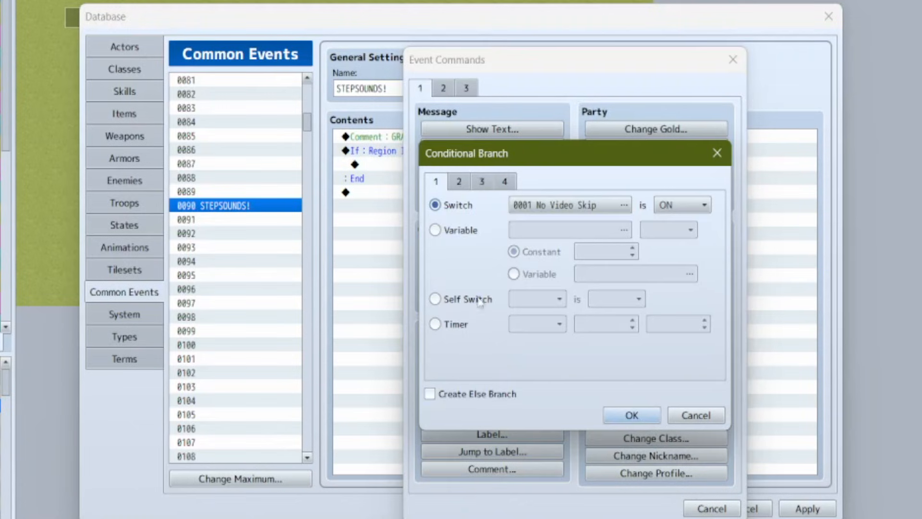
Step: Make the nested branch a Script condition '$gamePlayer.isMoving()'
click(481, 182)
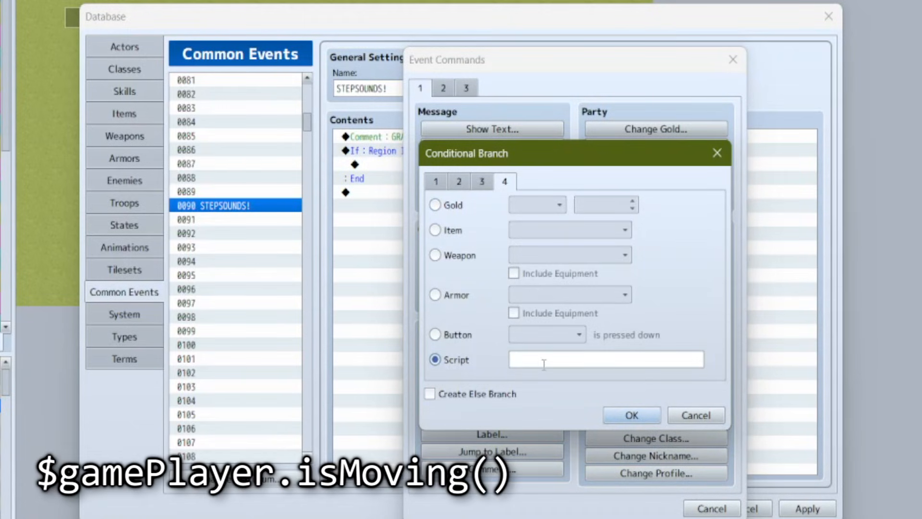
text($gamePlaye)
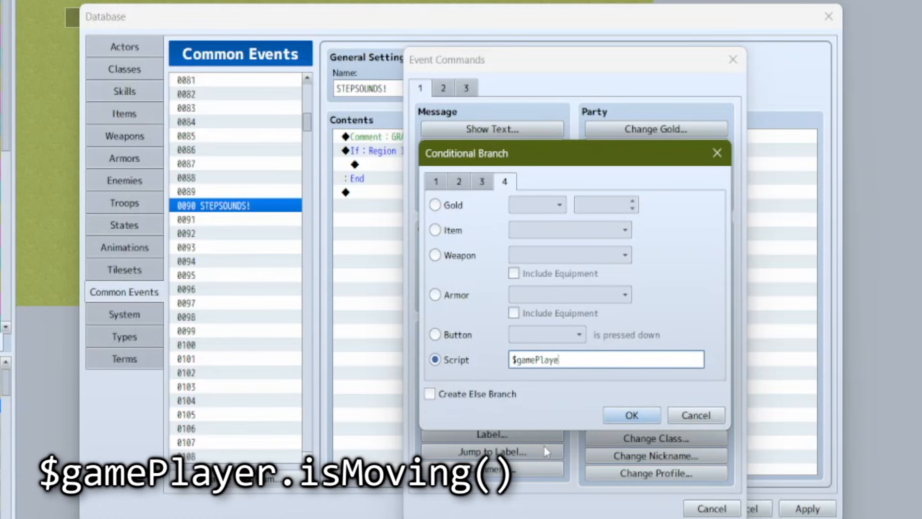
text(r.is)
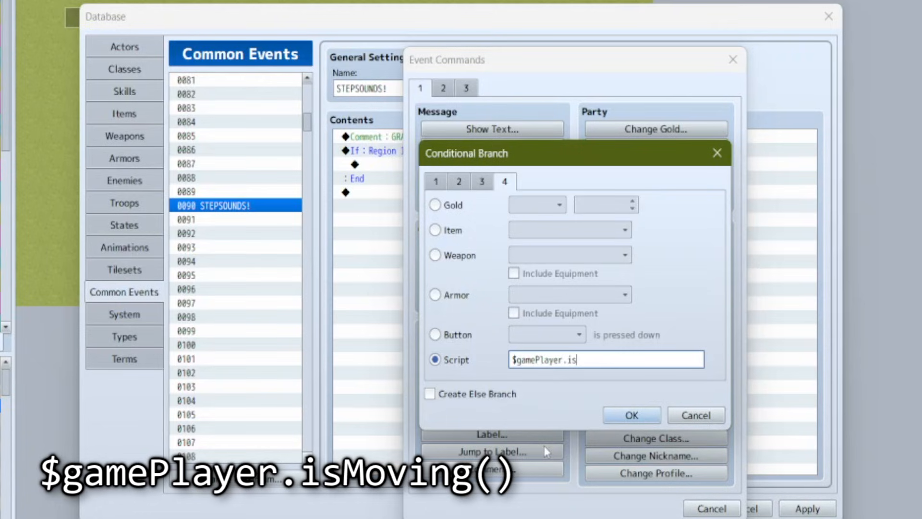
text(Moving)
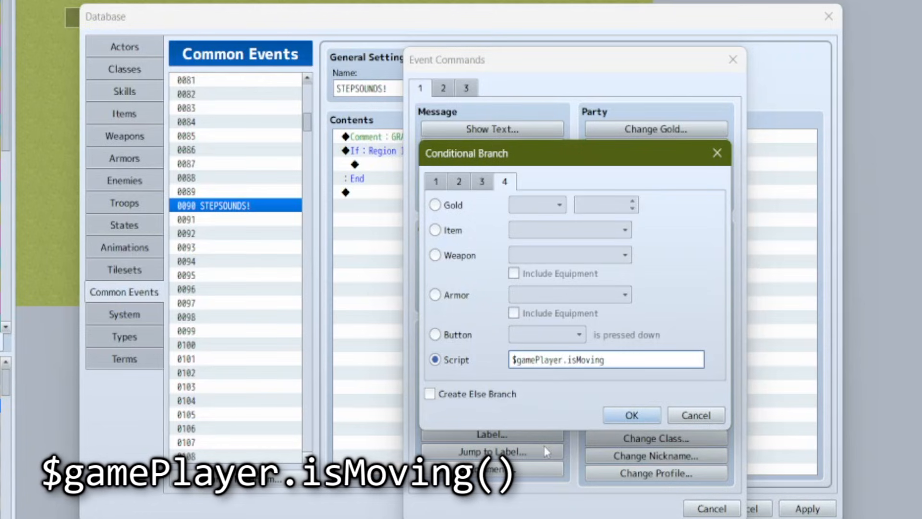
text(())
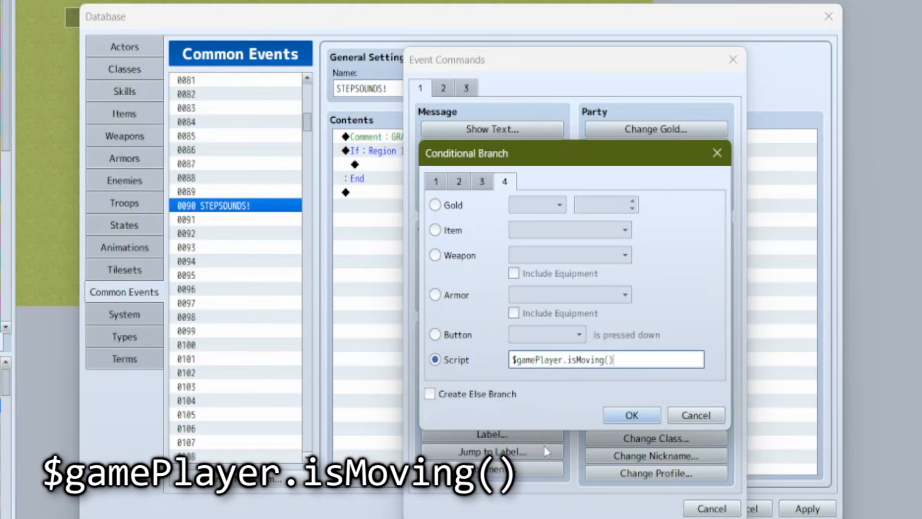
click(631, 414)
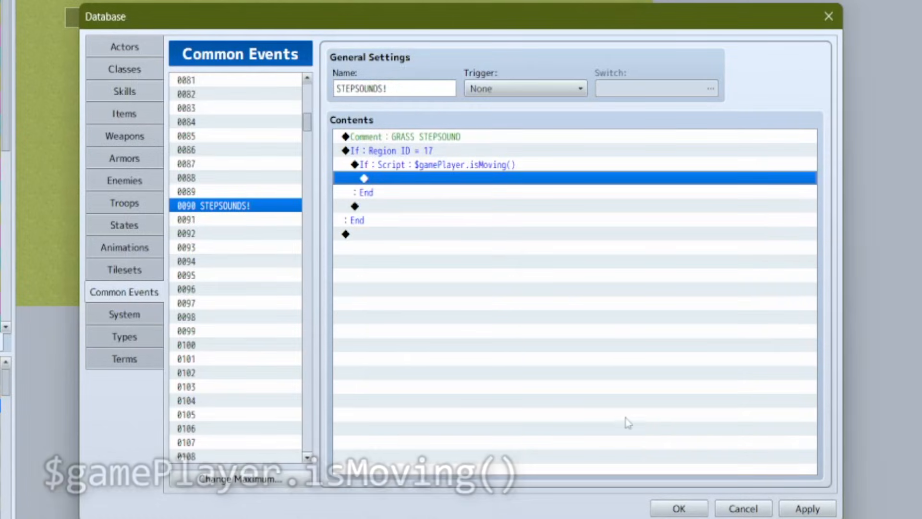
mouse_move(559, 219)
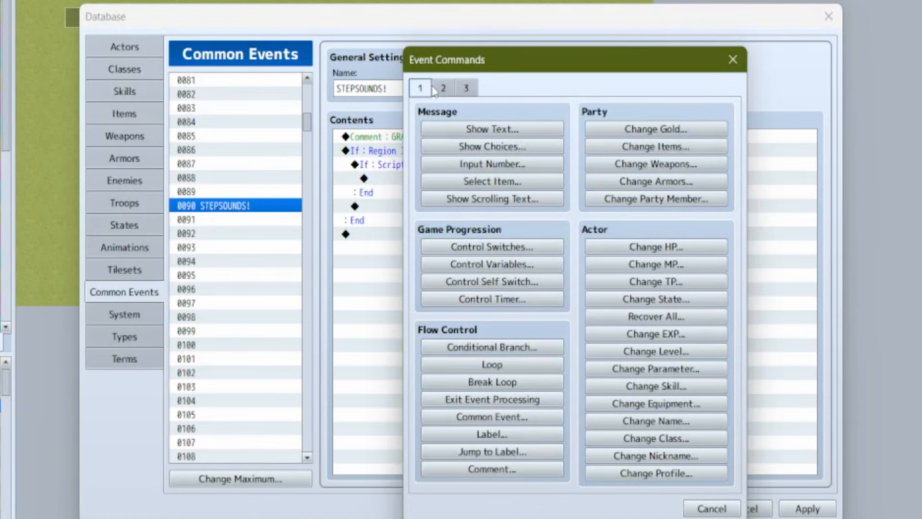
click(442, 87)
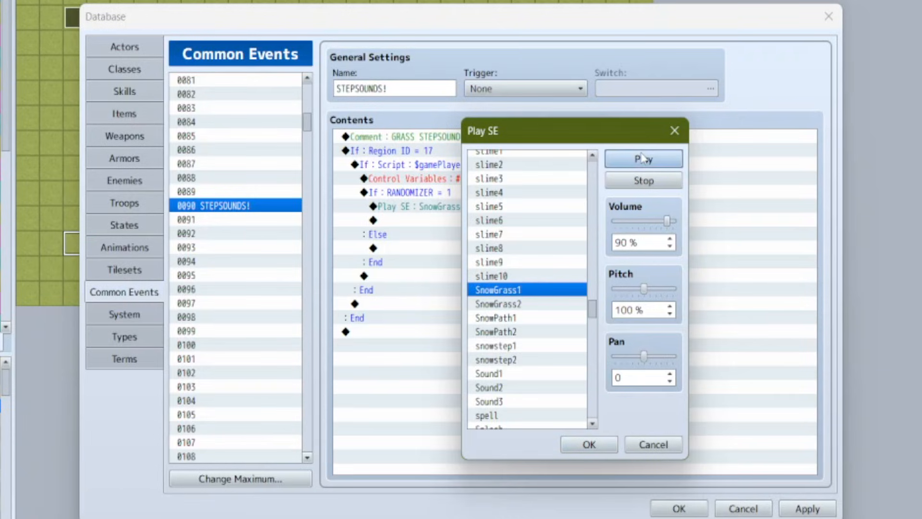
Step: Preview SnowGrass1, then set variable RANDOMIZER to a random 1..2 value
click(652, 444)
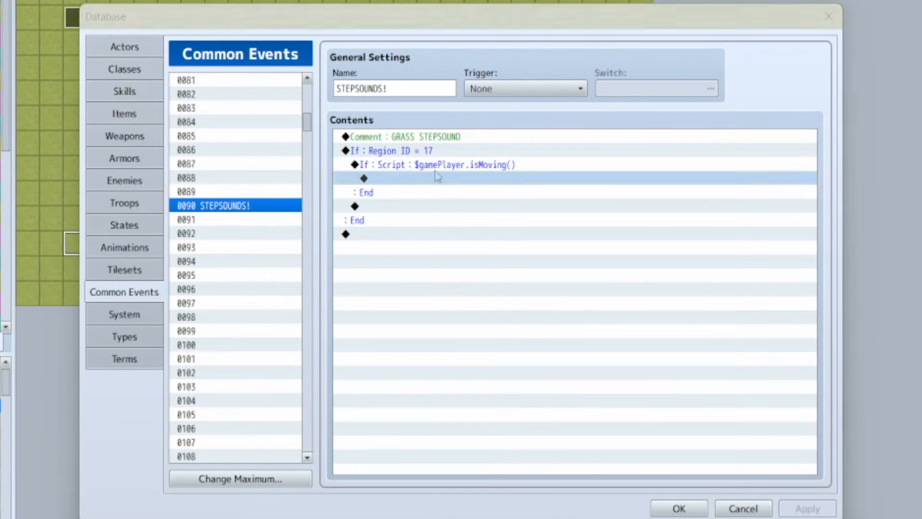
double_click(364, 178)
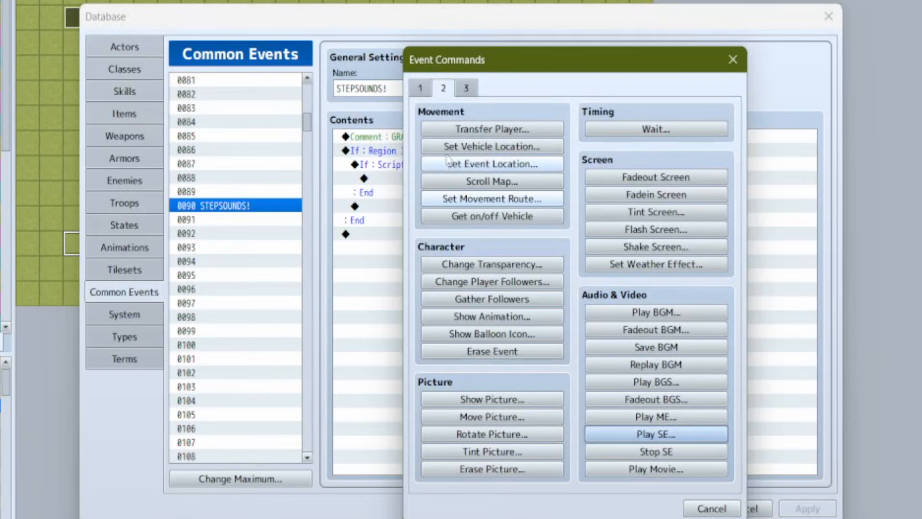
click(420, 88)
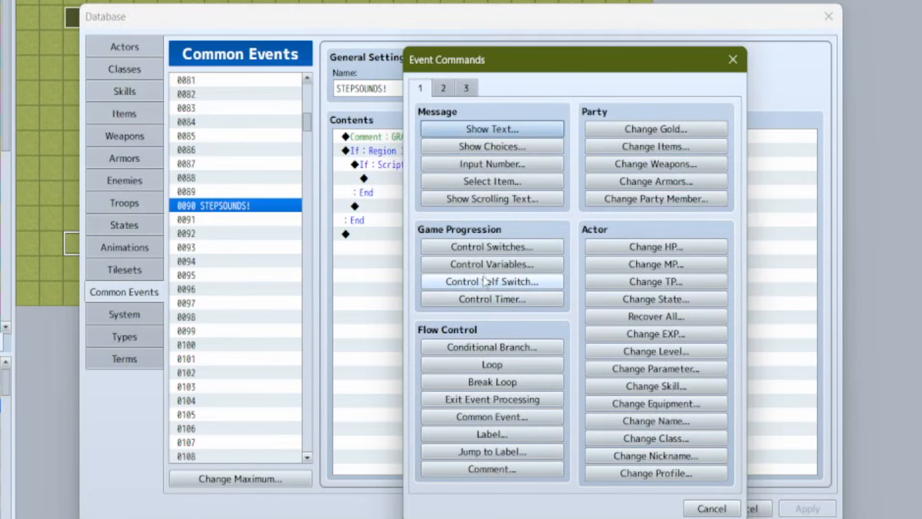
click(490, 264)
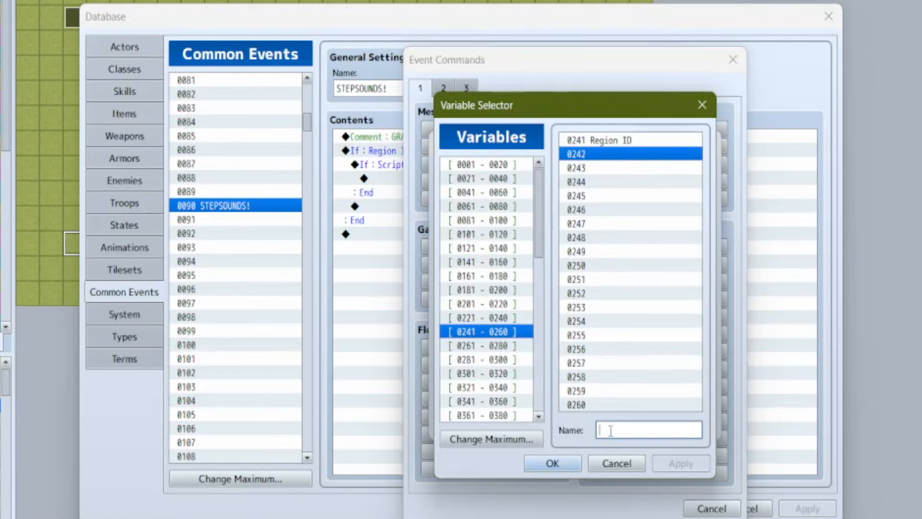
text(RANDOMI)
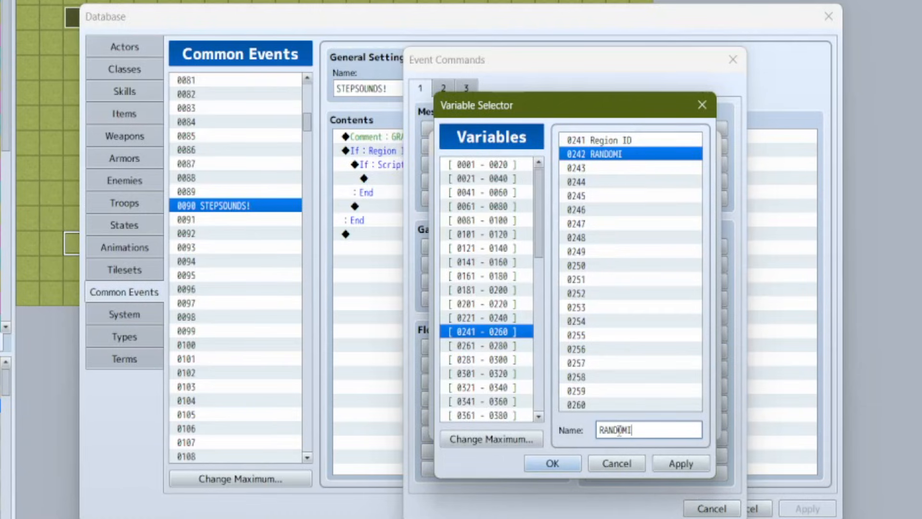
click(551, 463)
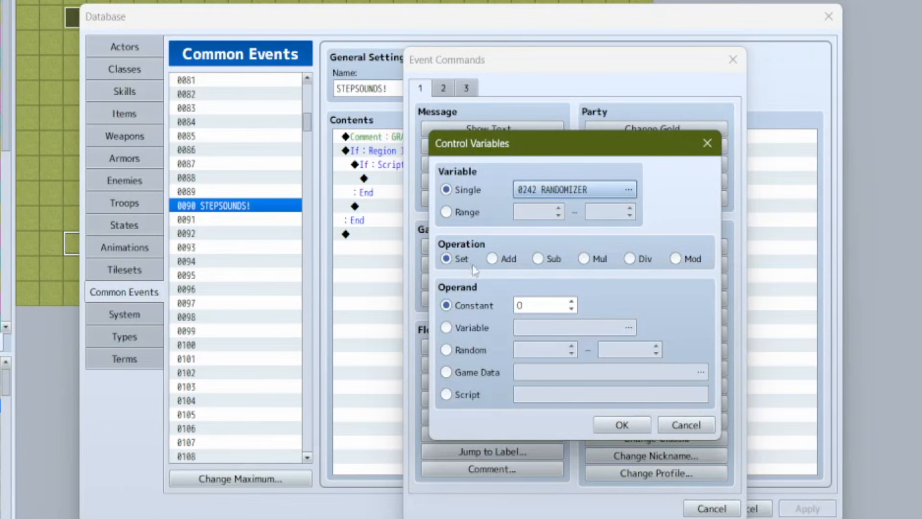
click(446, 350)
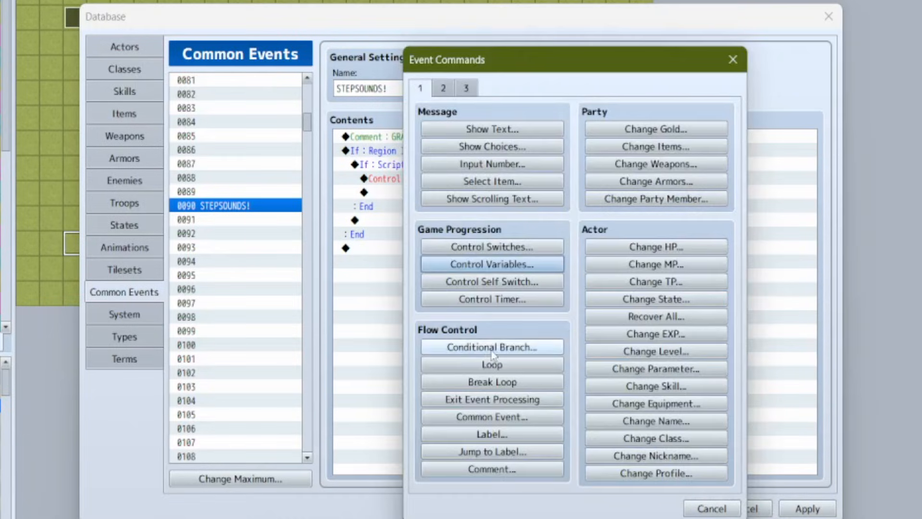
Step: Branch on RANDOMIZER = 1 with an Else branch
click(491, 264)
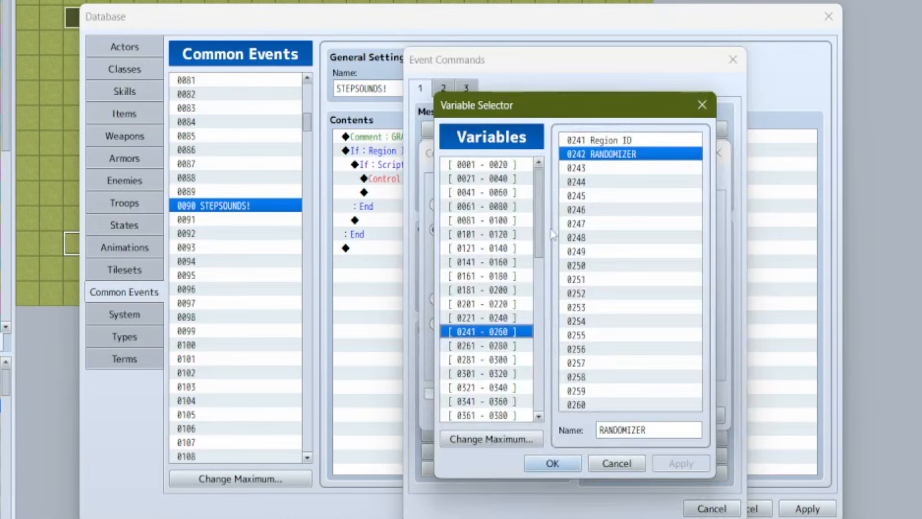
click(551, 463)
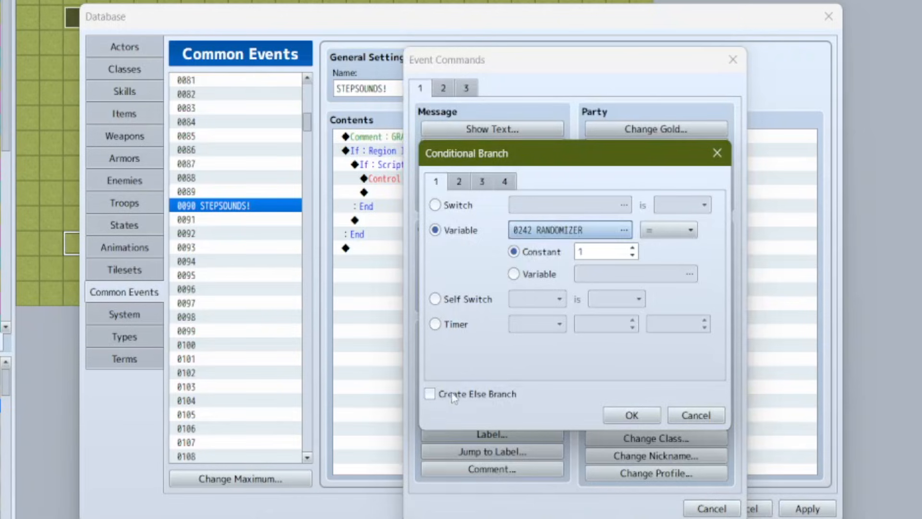
click(430, 393)
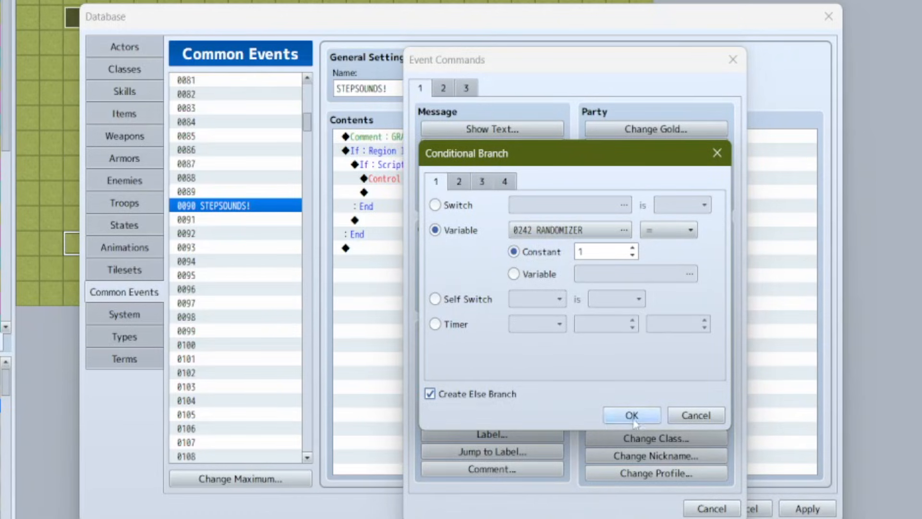
click(631, 414)
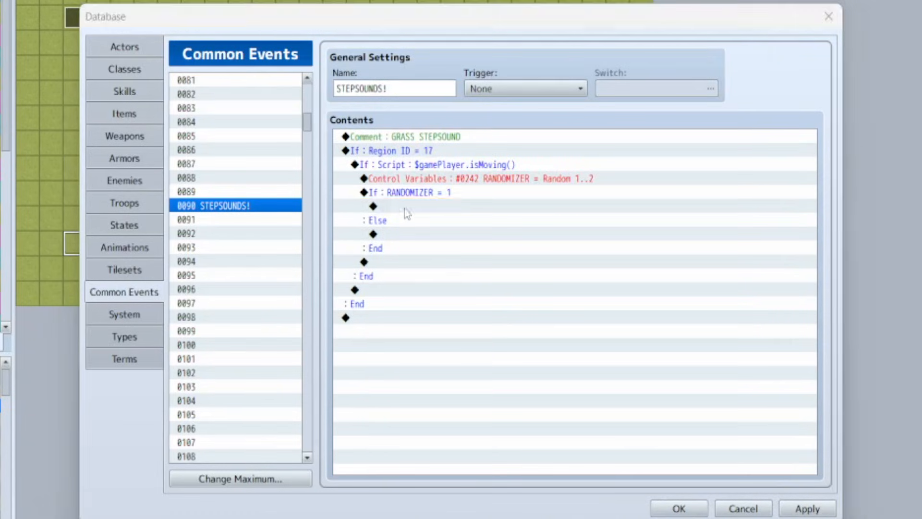
double_click(372, 206)
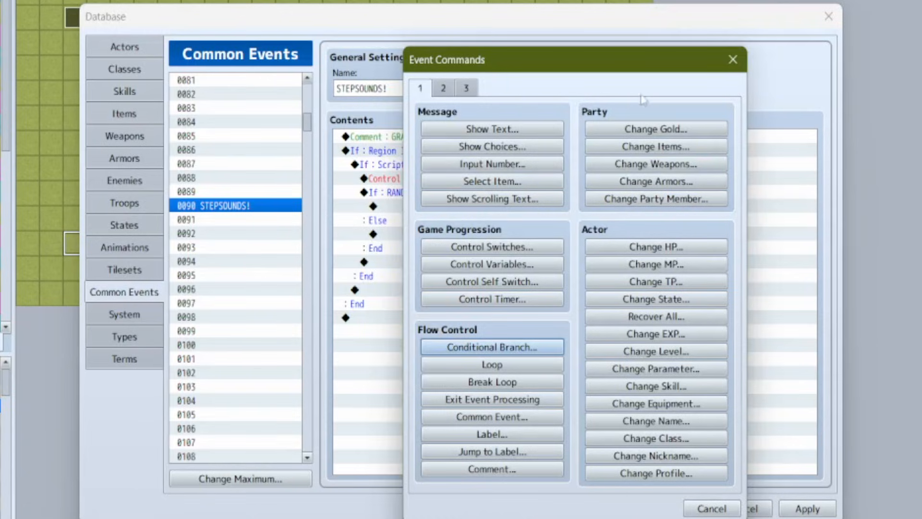
mouse_move(430, 208)
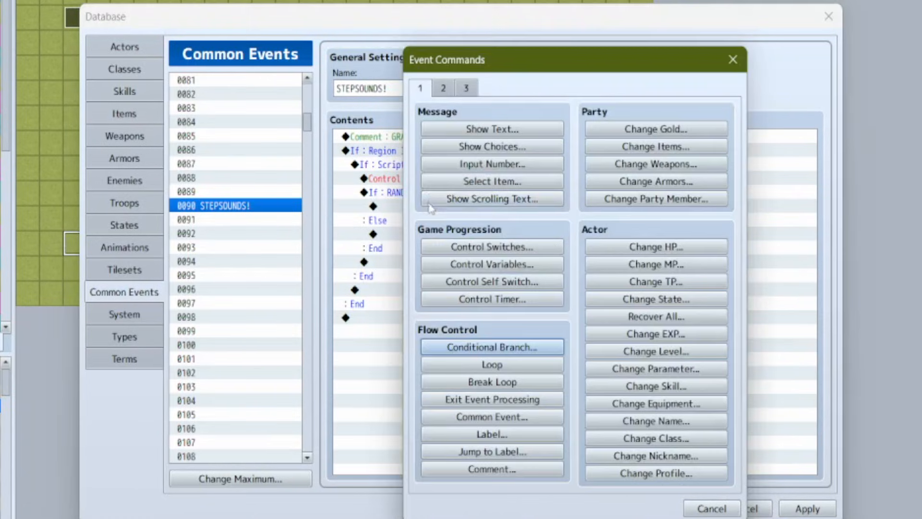
Step: Add SnowGrass Play SE commands at volume 55 under RANDOMIZER = 2 and 3 branches
click(443, 87)
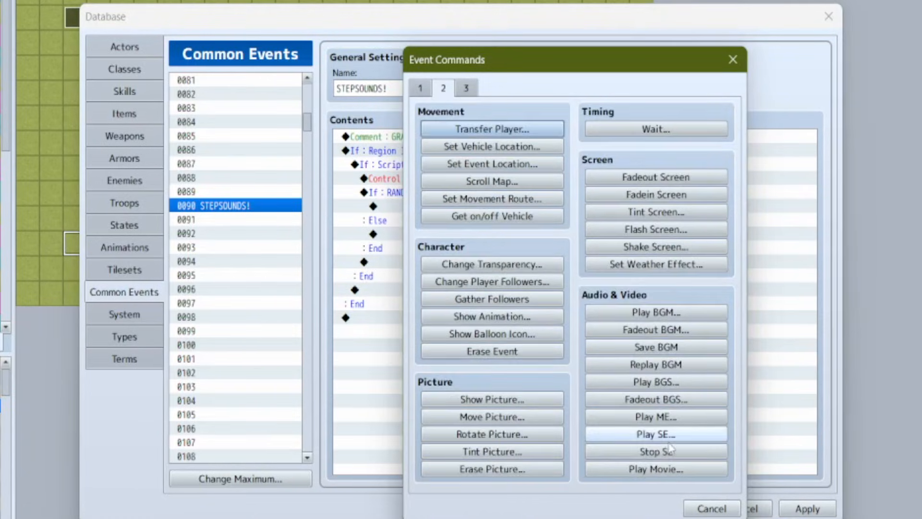
click(654, 433)
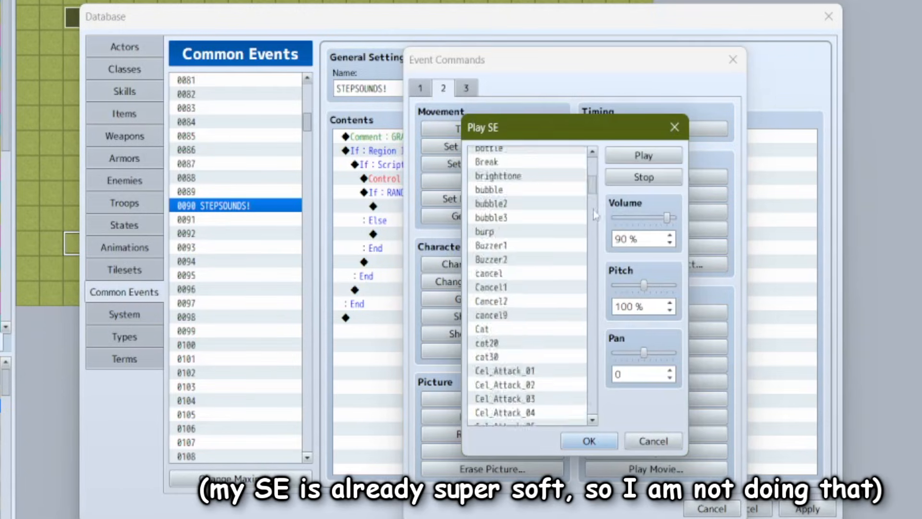
scroll(down, 3)
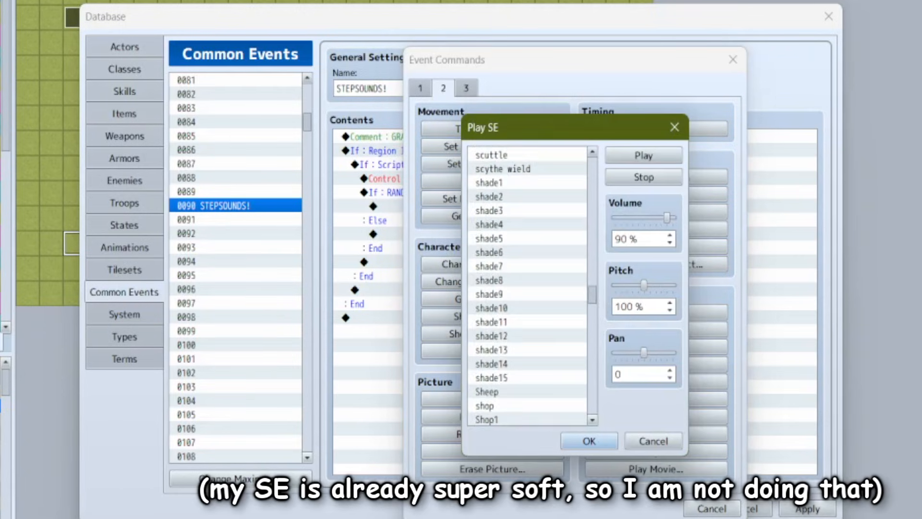
click(588, 441)
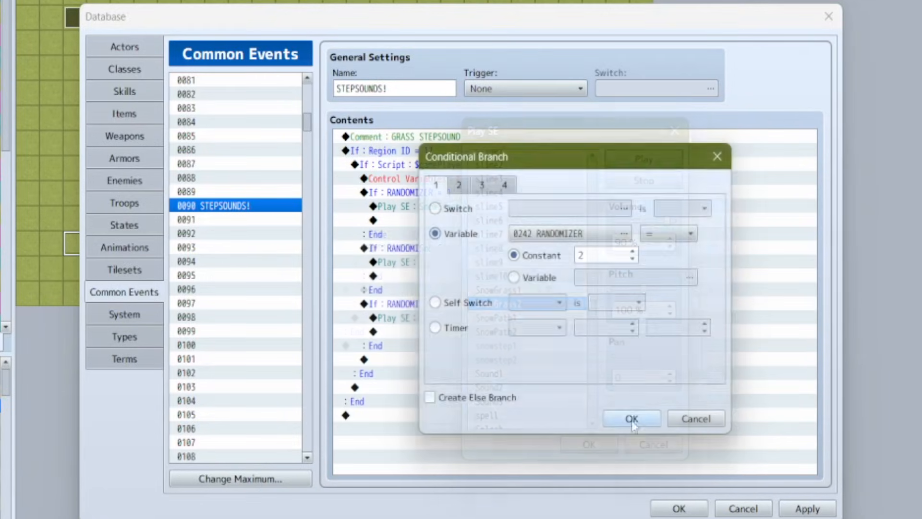
click(631, 418)
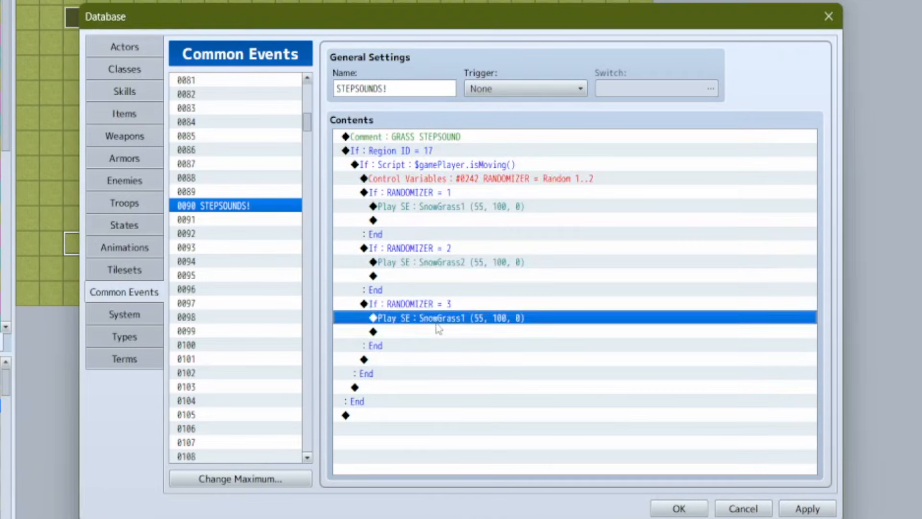
double_click(447, 317)
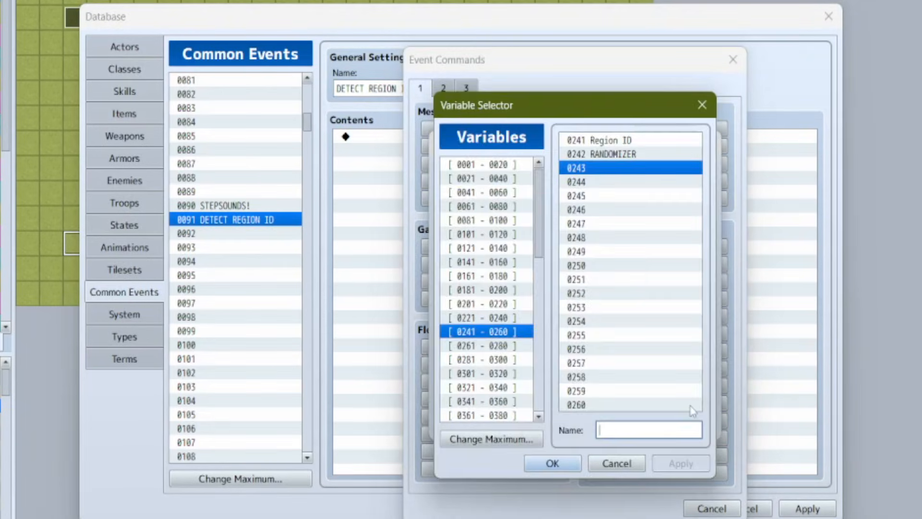
Step: Store Player Map X in variable 0243 and Map Y in 0244 'for REGION ID'
click(550, 463)
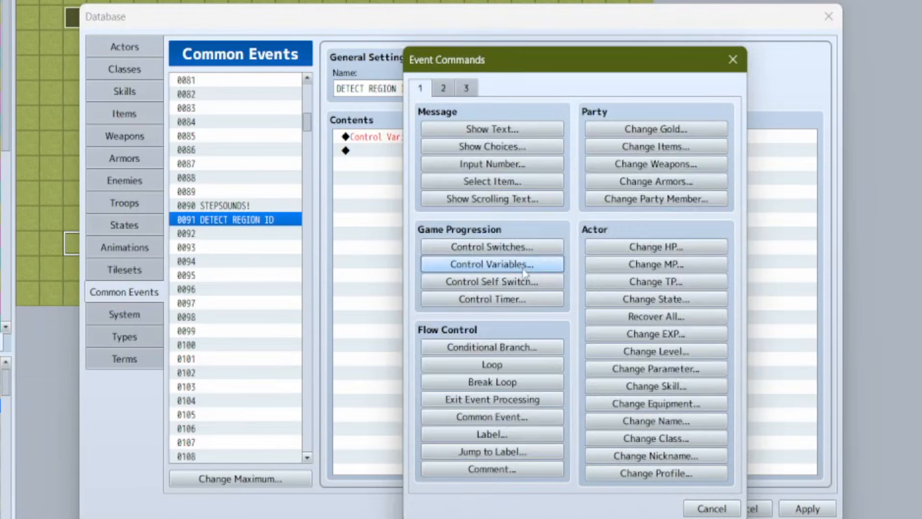
click(491, 264)
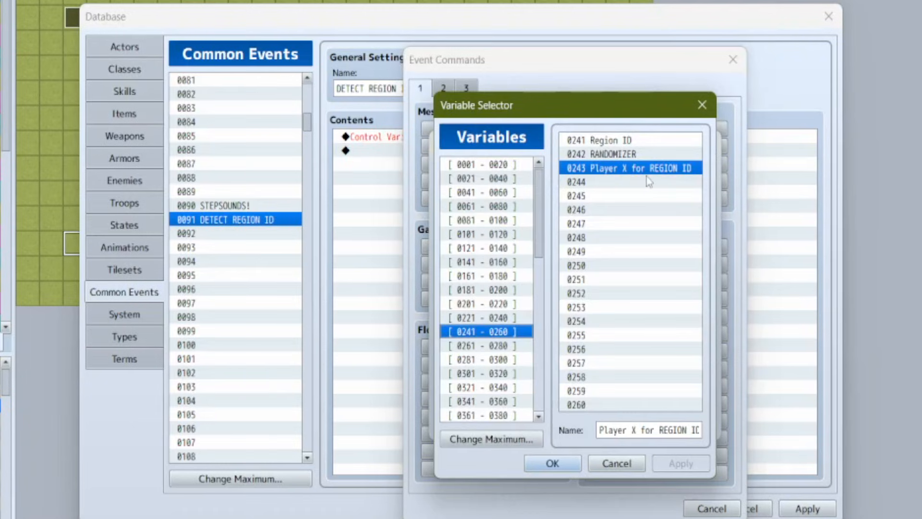
click(629, 181)
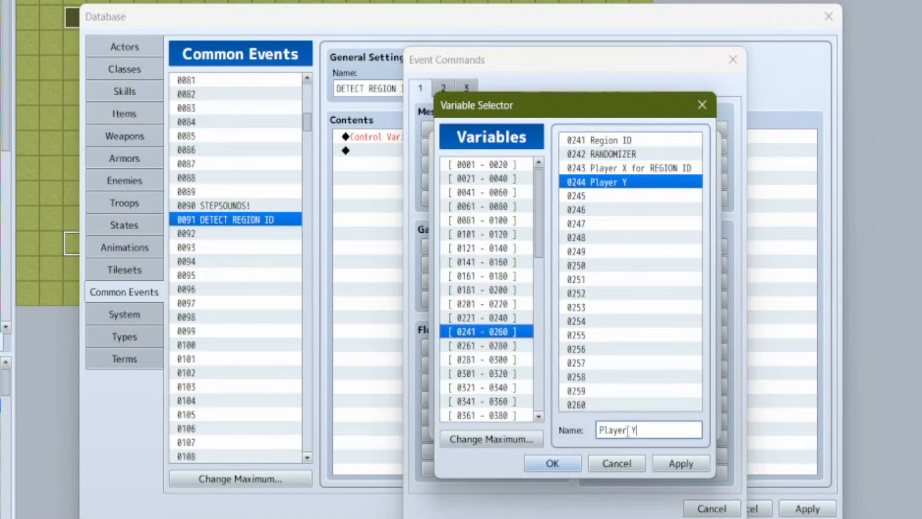
text(for REGION)
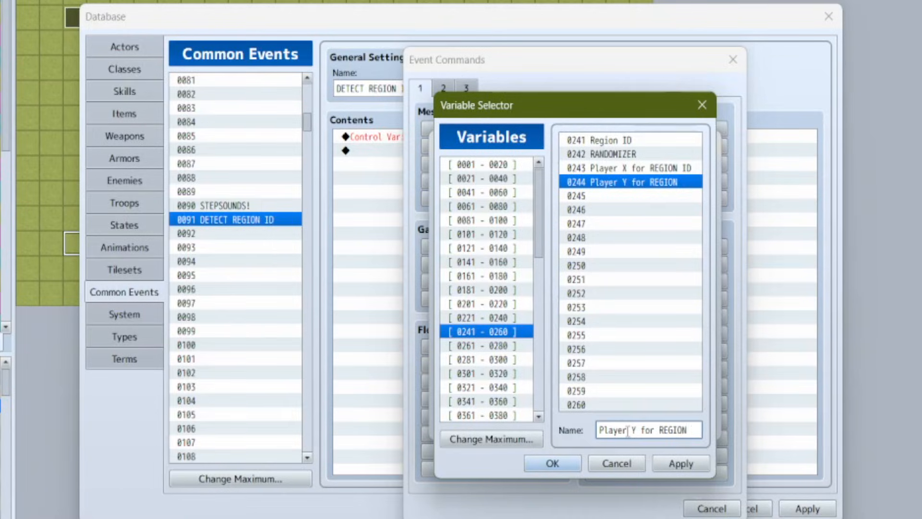
click(551, 464)
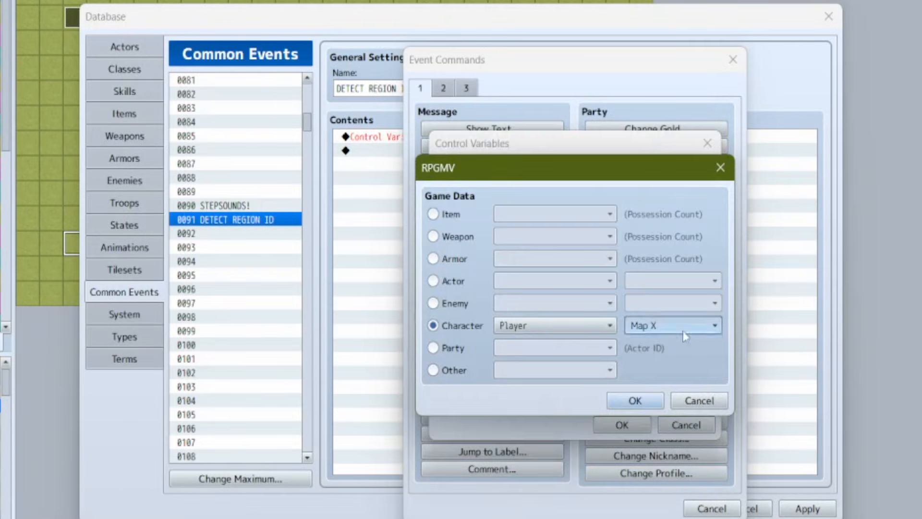
click(633, 401)
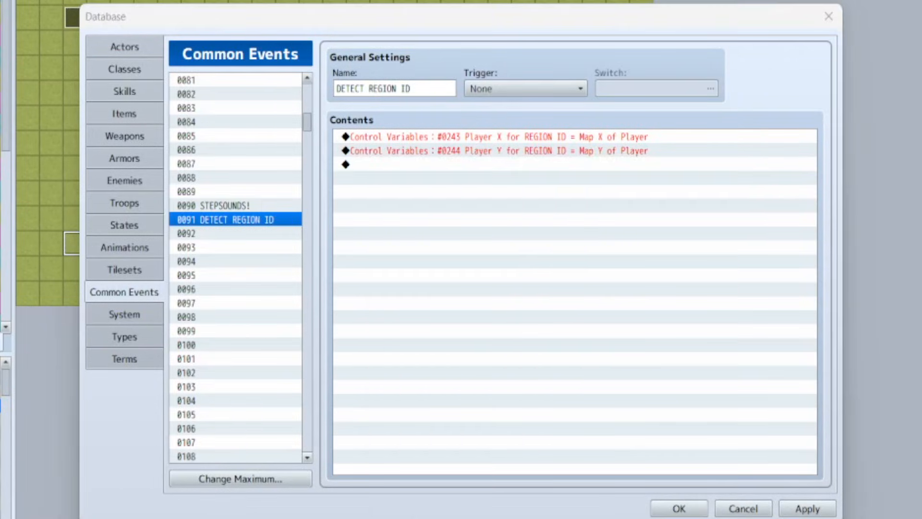
click(678, 508)
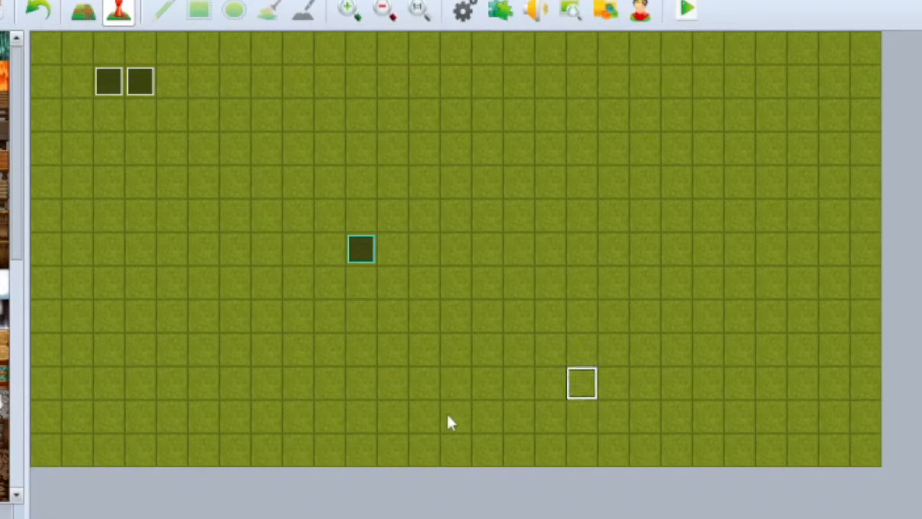
click(462, 10)
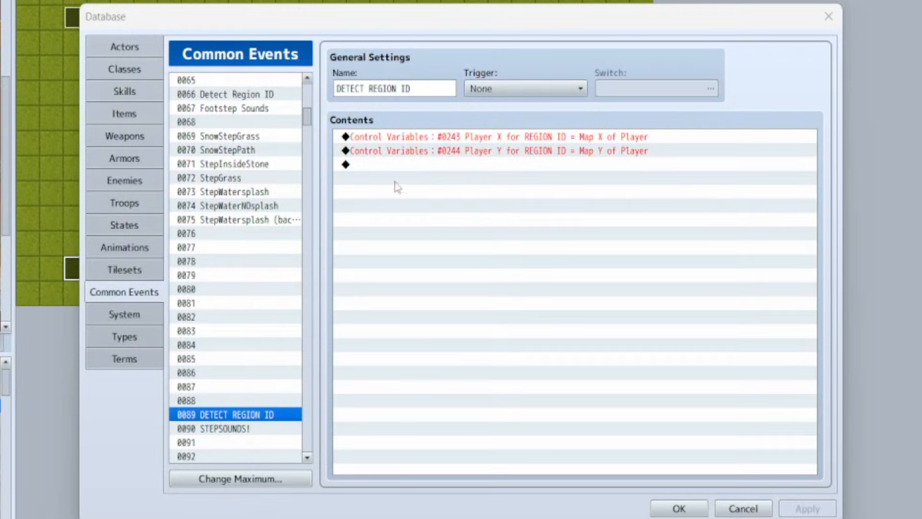
Step: Add a Get Location Info command reading Region ID into variable 0241
click(412, 164)
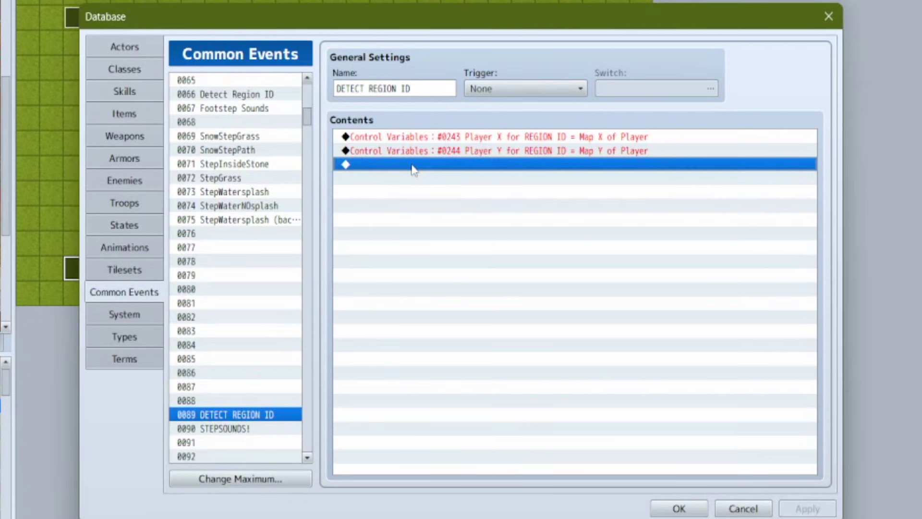
double_click(411, 165)
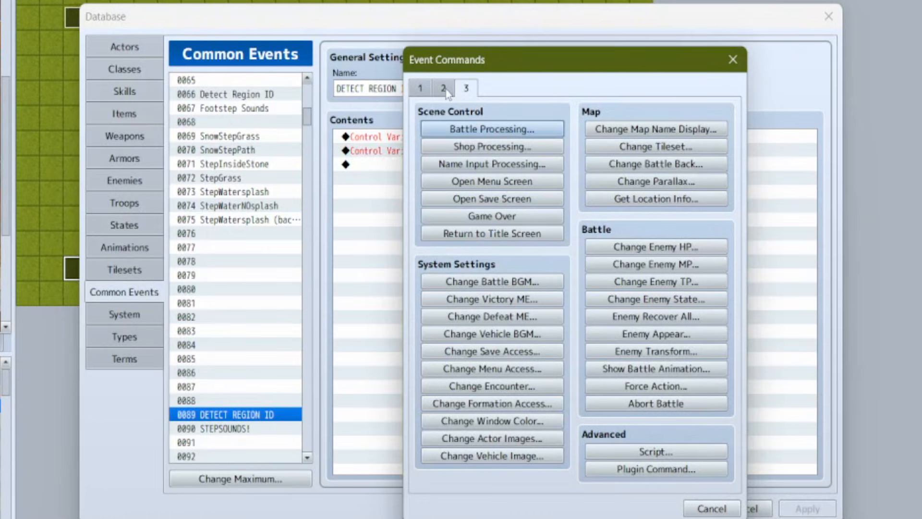
click(654, 199)
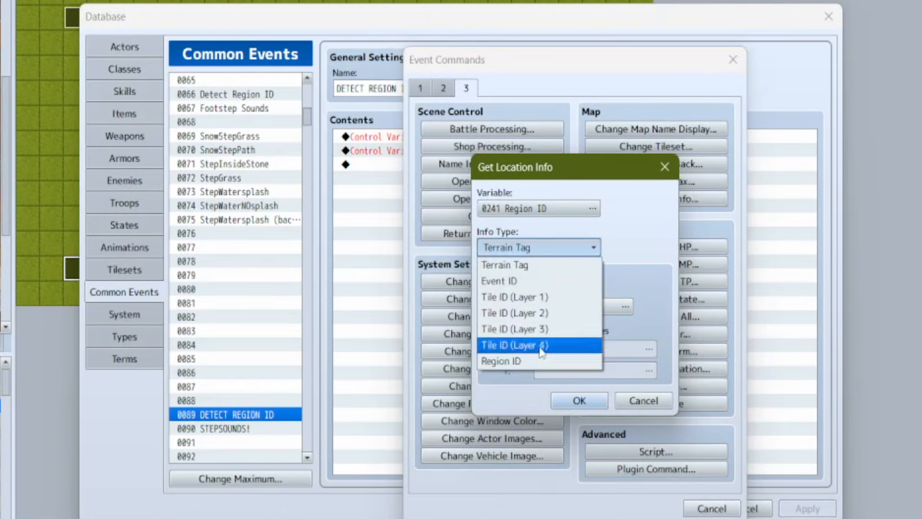
click(593, 208)
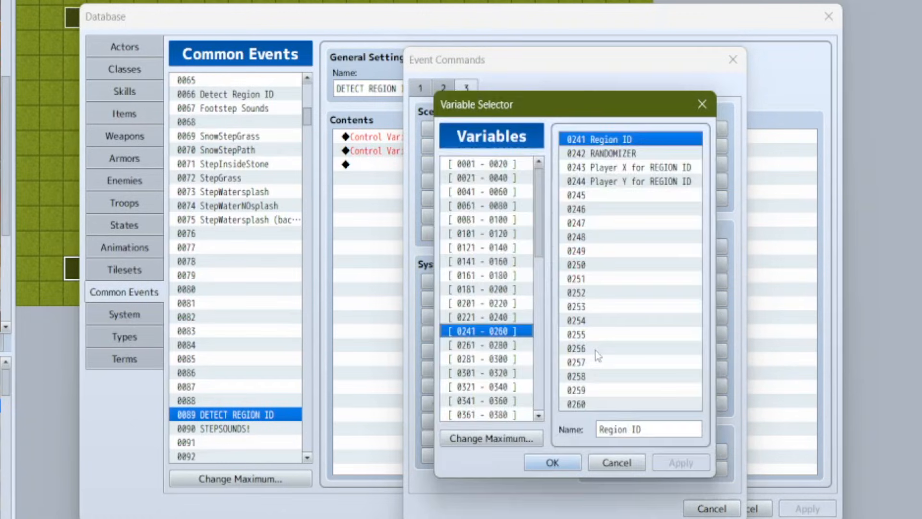
click(551, 462)
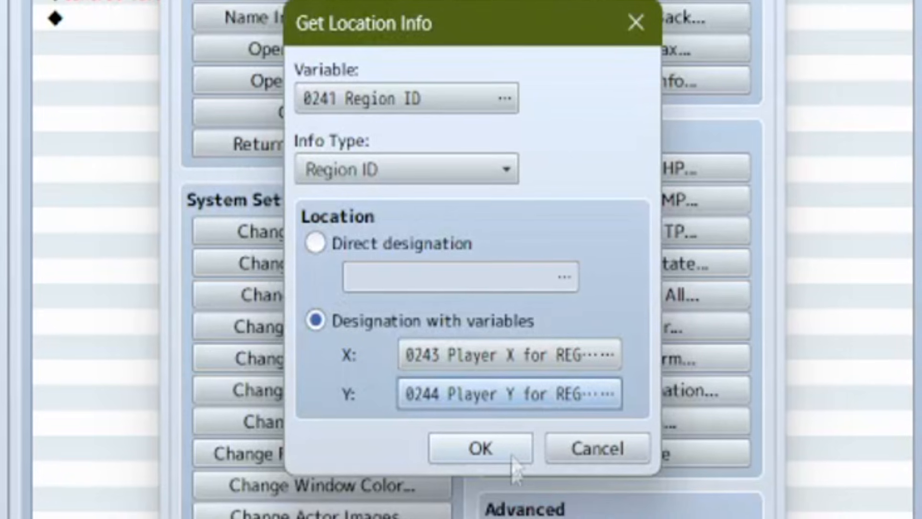
Step: Paint region 17 across TEST GRASS FOREST, then view Scholar's House with regions 13 and 71
click(479, 447)
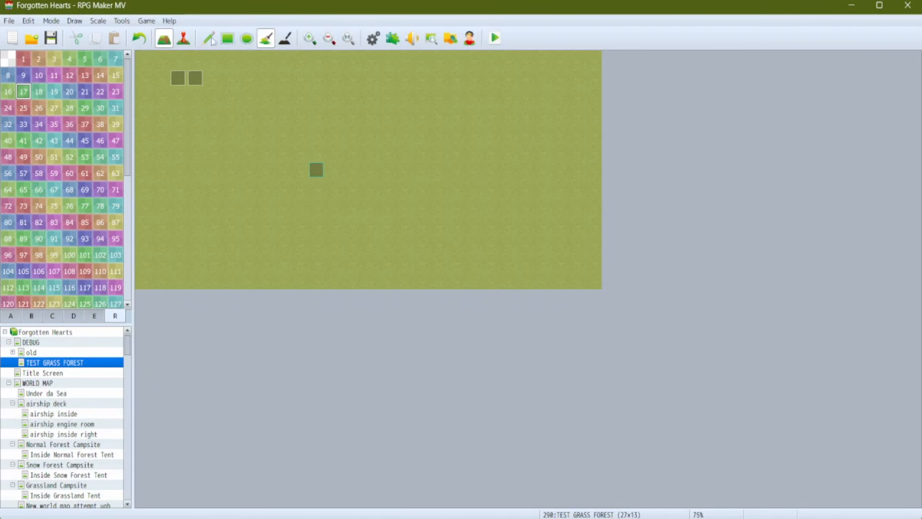
click(226, 38)
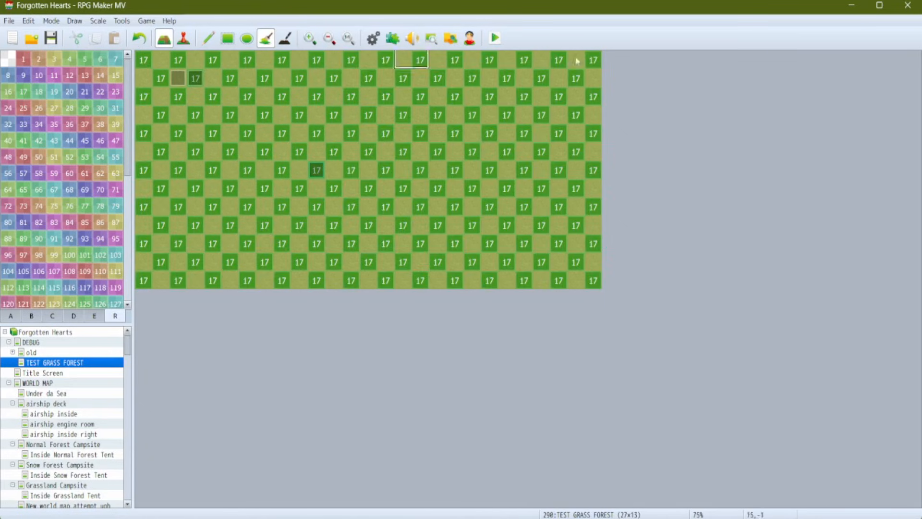
mouse_move(278, 317)
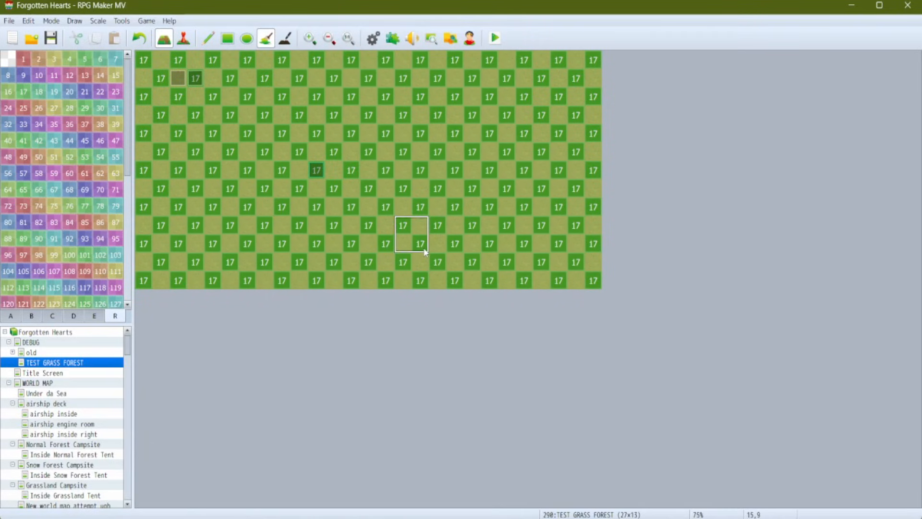
mouse_move(428, 188)
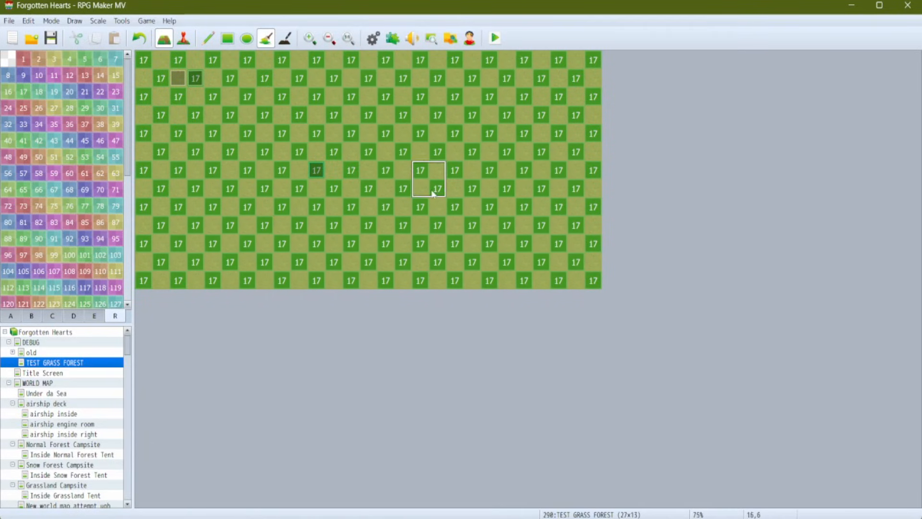
click(55, 370)
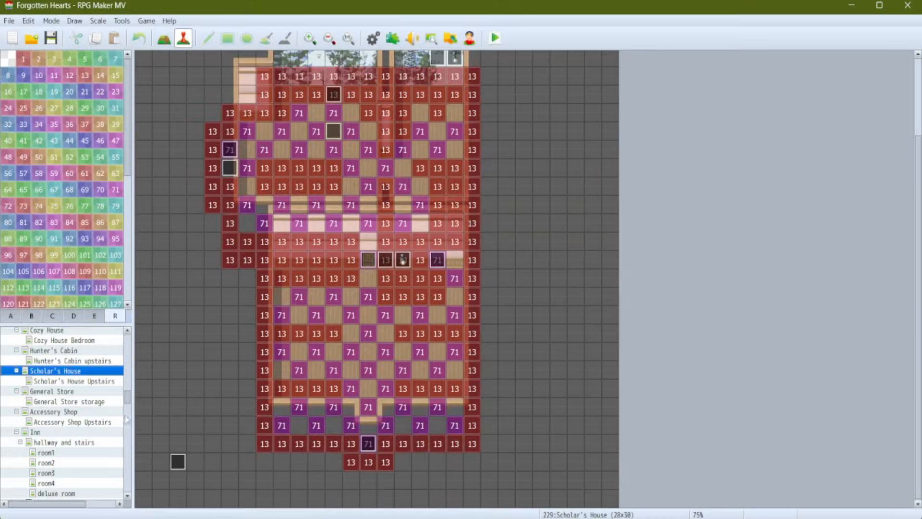
Step: Set event EV003 on TEST GRASS FOREST to Parallel and call common event DETECT REGION ID
click(52, 391)
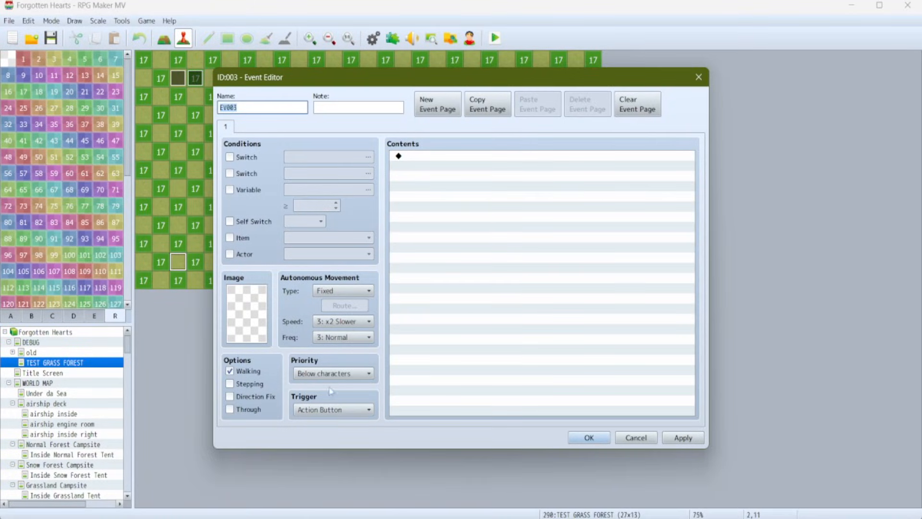
click(369, 409)
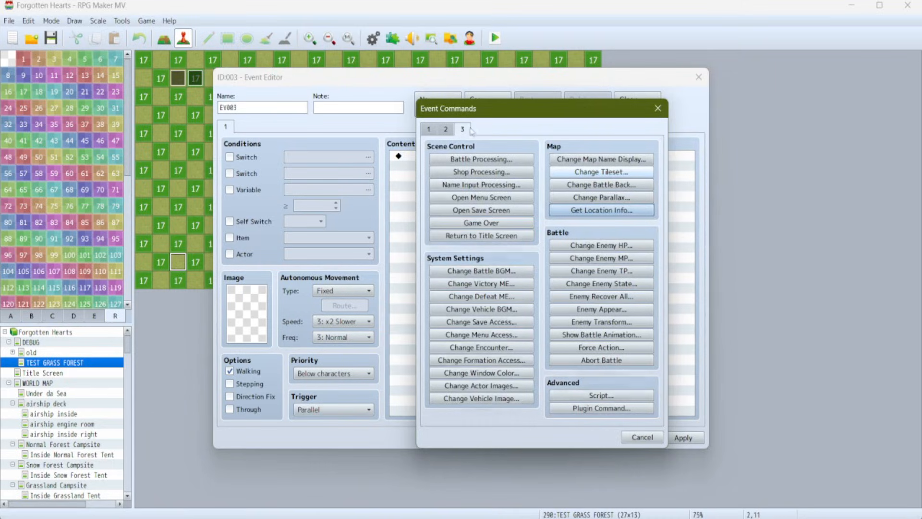
click(445, 129)
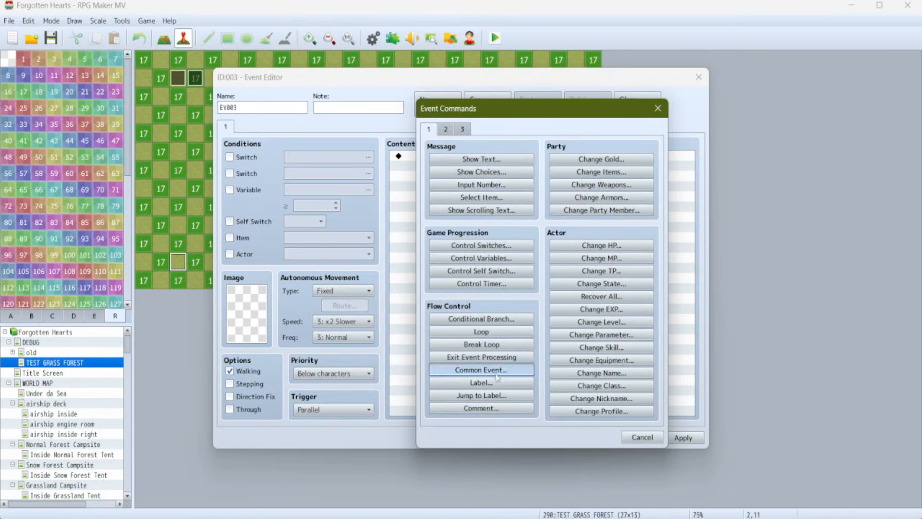
click(481, 370)
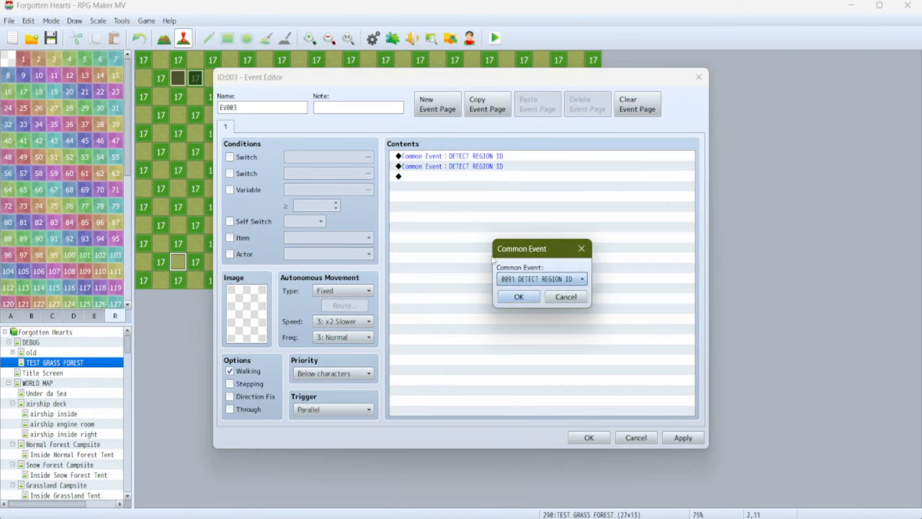
click(518, 297)
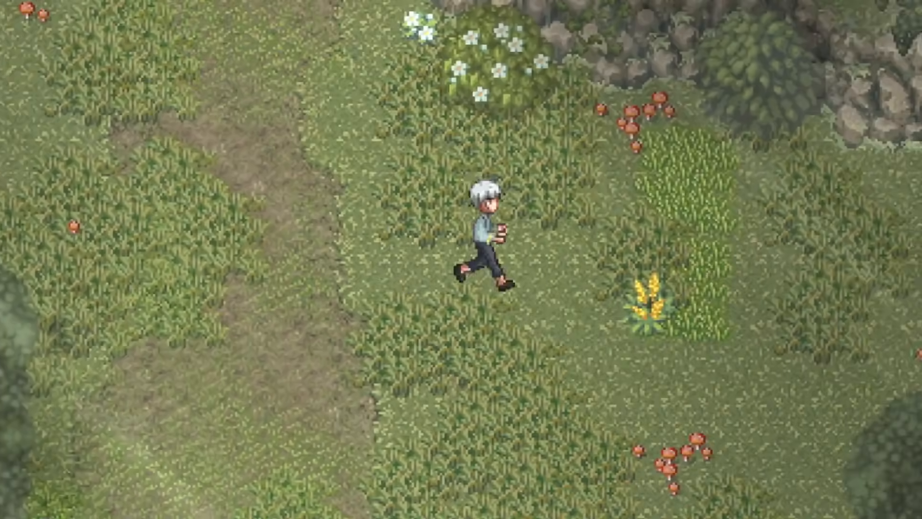
Step: Walk the character down and up across the grass to hear the grass footsteps
key(Down)
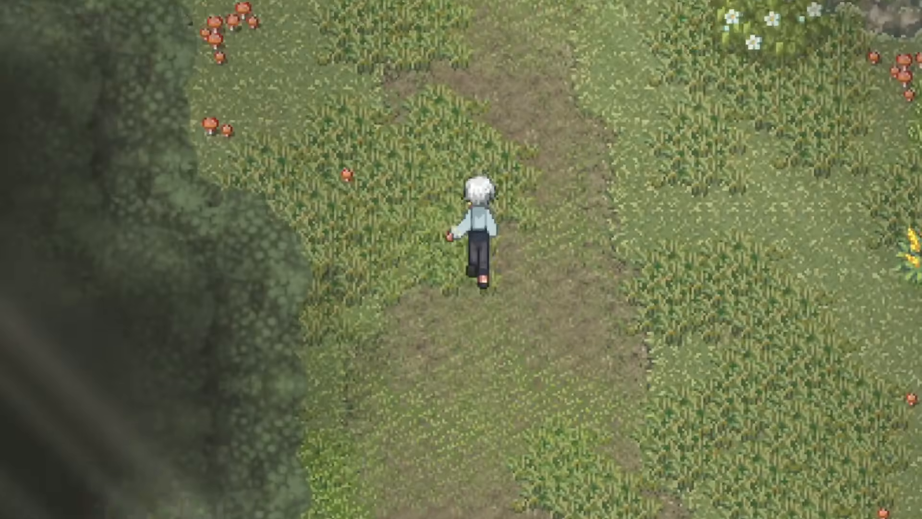
key(up)
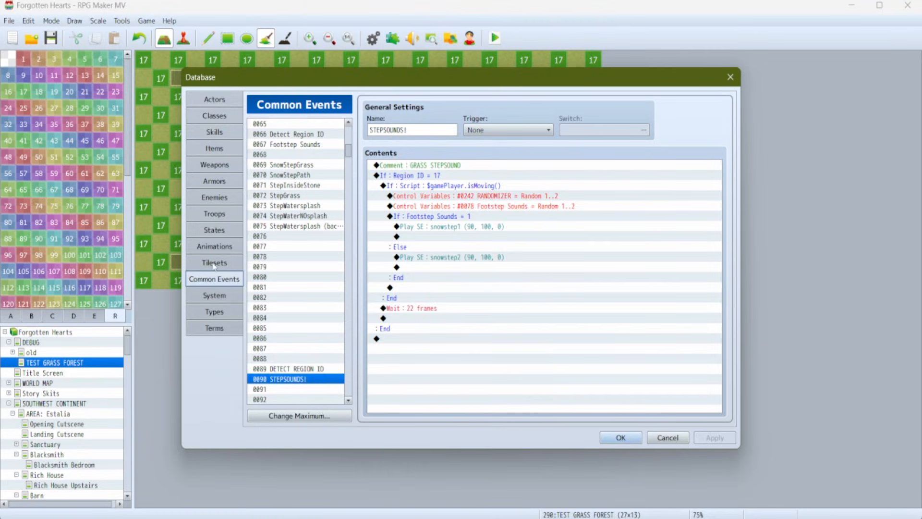
Step: Preview the 0183 waterstep animation from the Database Animations list
click(214, 246)
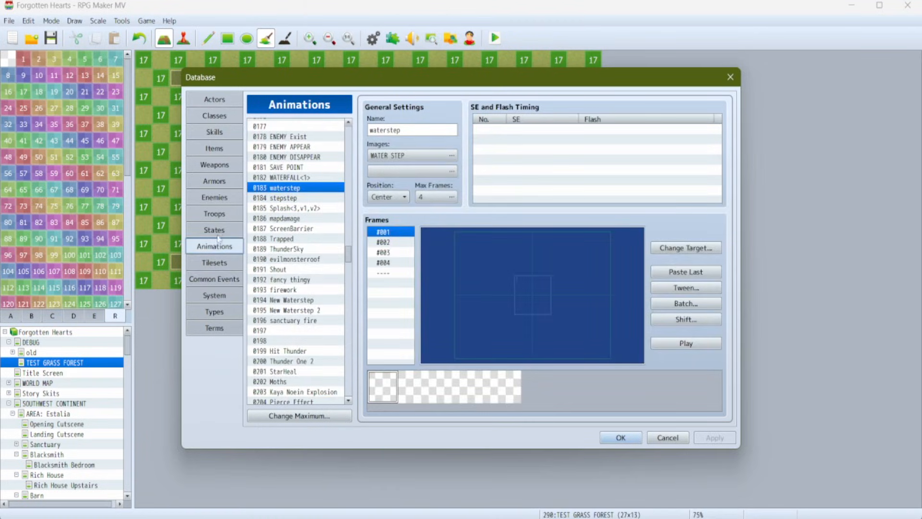
scroll(up, 3)
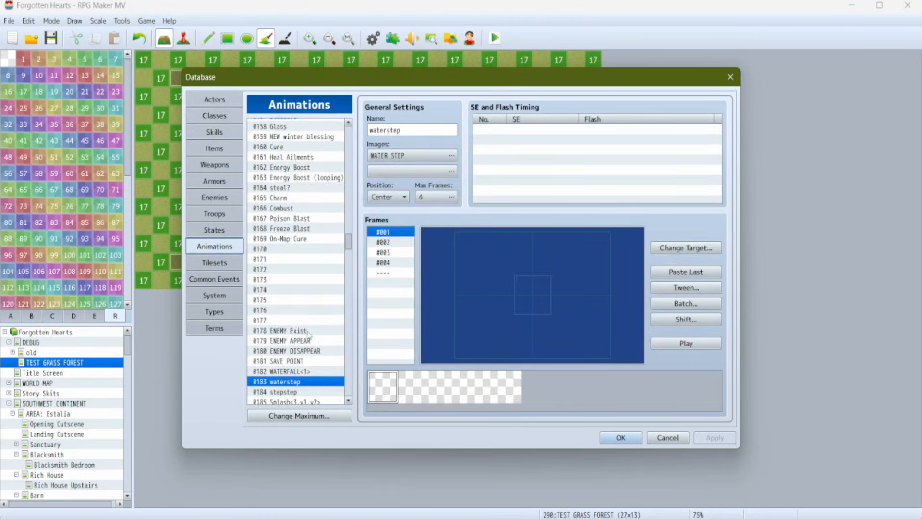
scroll(down, 3)
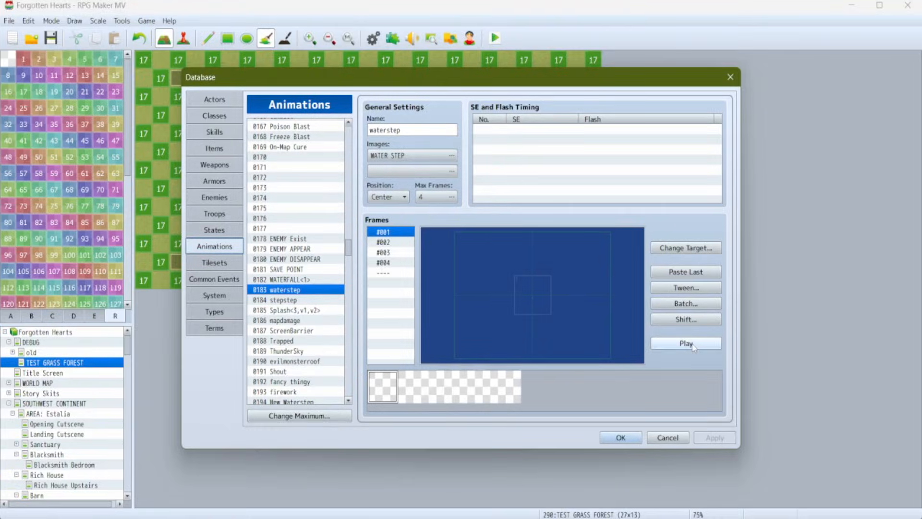
click(214, 278)
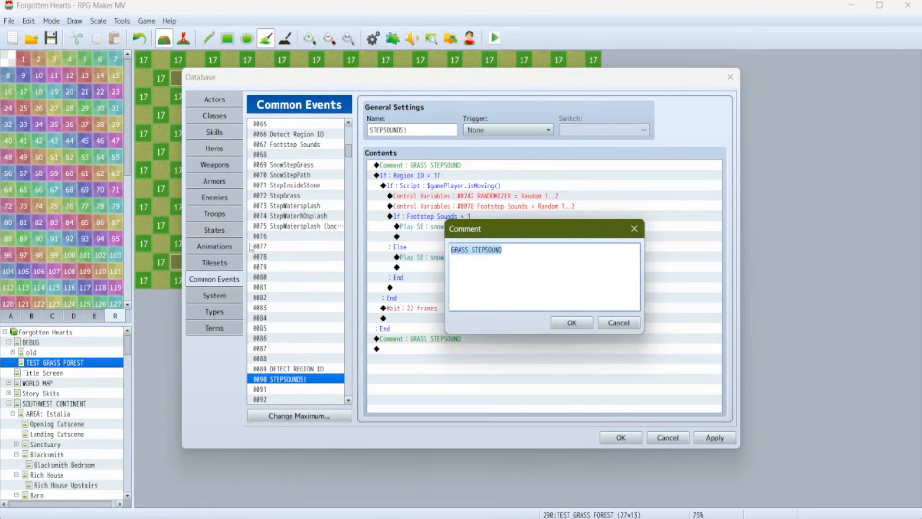
Step: Rename the pasted comment to WATER and add a Conditional Branch on variable 0241 Region ID
text(WATER)
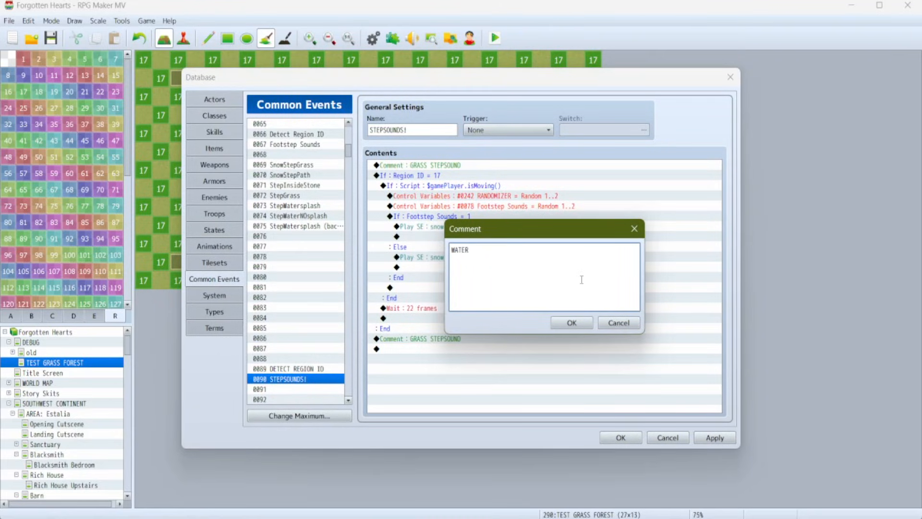
click(570, 322)
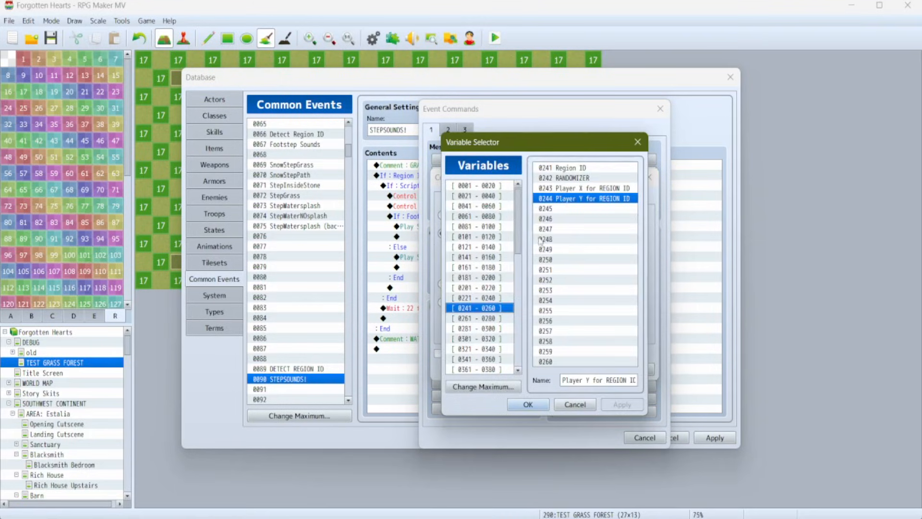
click(526, 404)
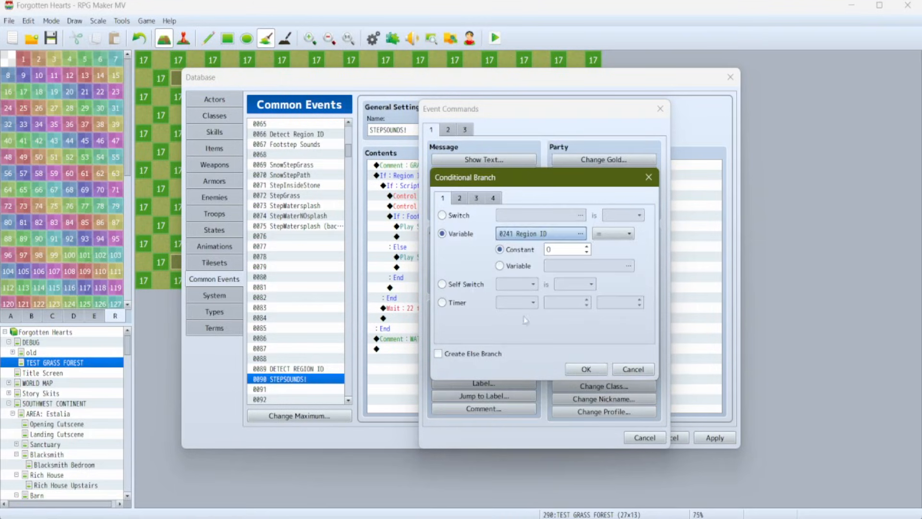
click(633, 369)
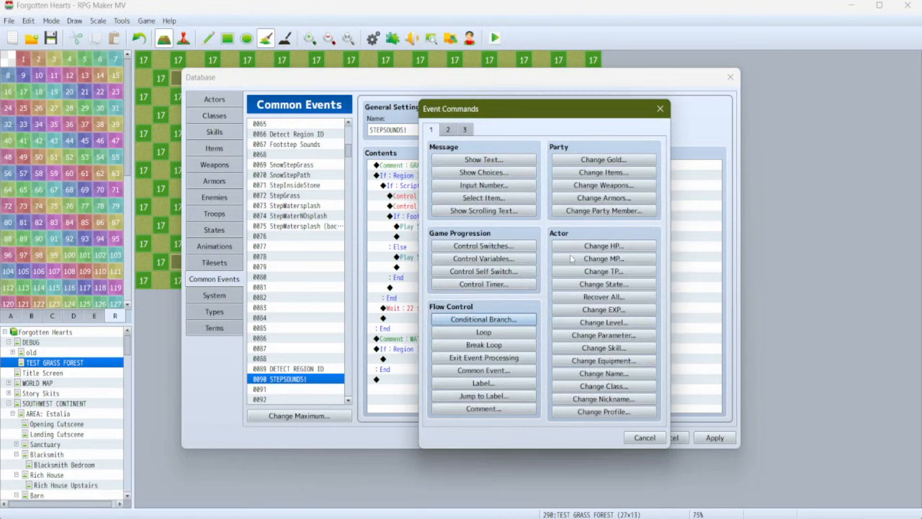
Step: Fill the Region ID 19 branch with isMoving check, random Water1 sounds and waterstep animation
click(644, 437)
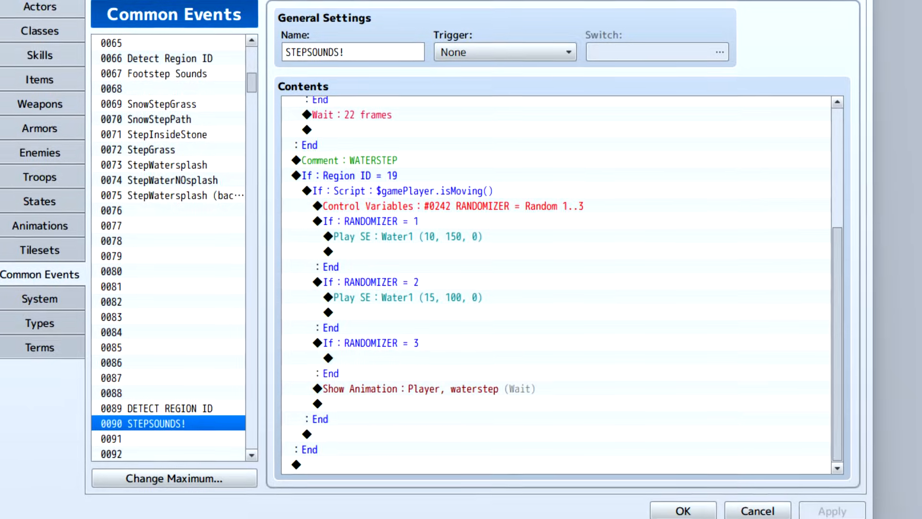
Step: Close the Database with OK and paint region 19 over the map's top-left corner
click(682, 510)
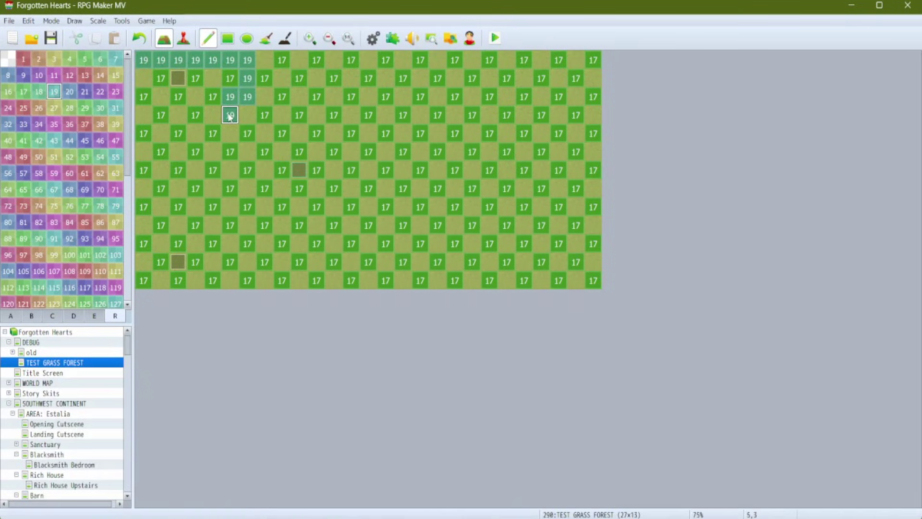
click(213, 133)
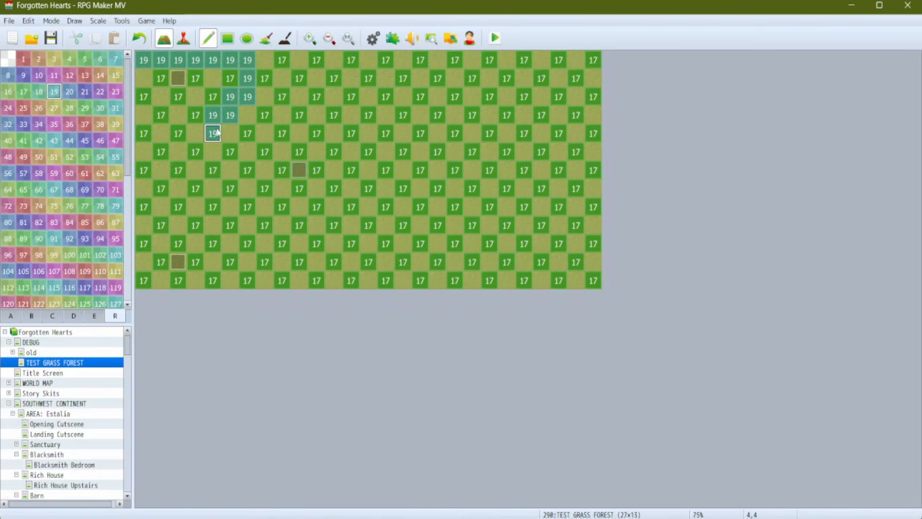
drag(212, 133, 160, 114)
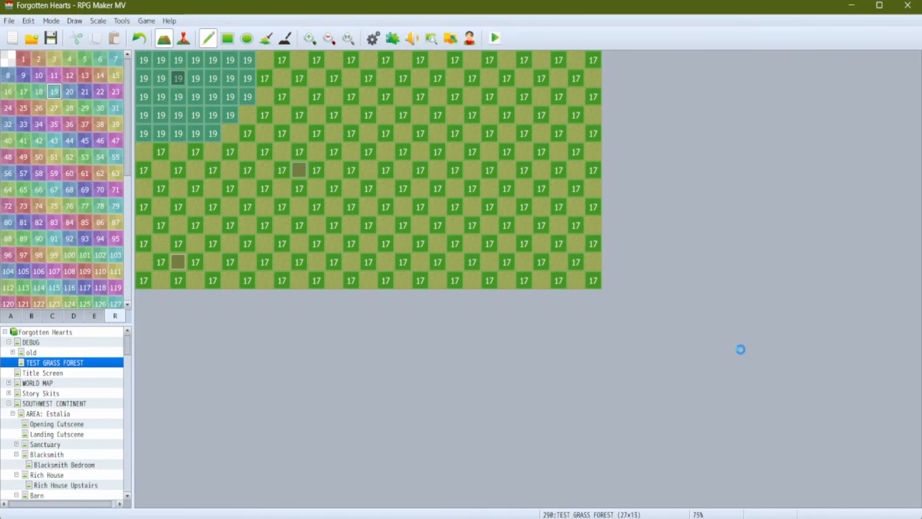
Step: In the playtest, walk up, right and left into the pond to trigger water splashes
click(493, 37)
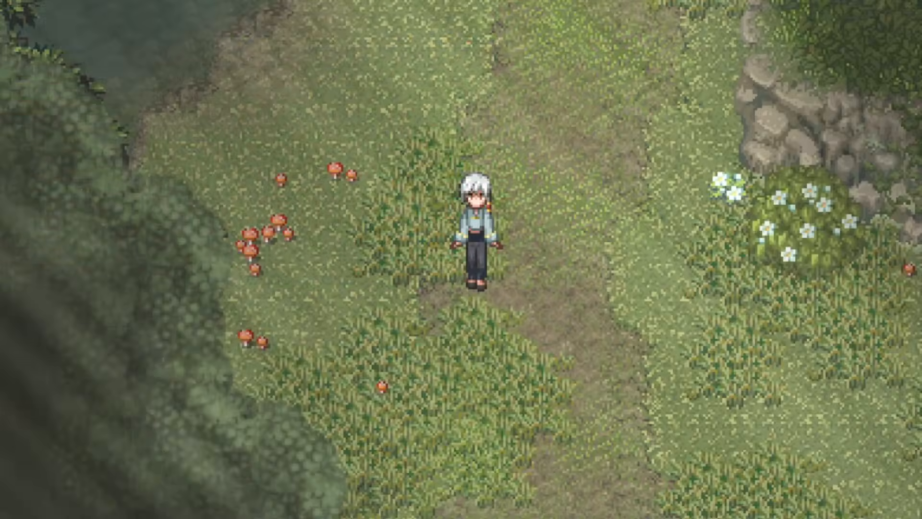
key(up)
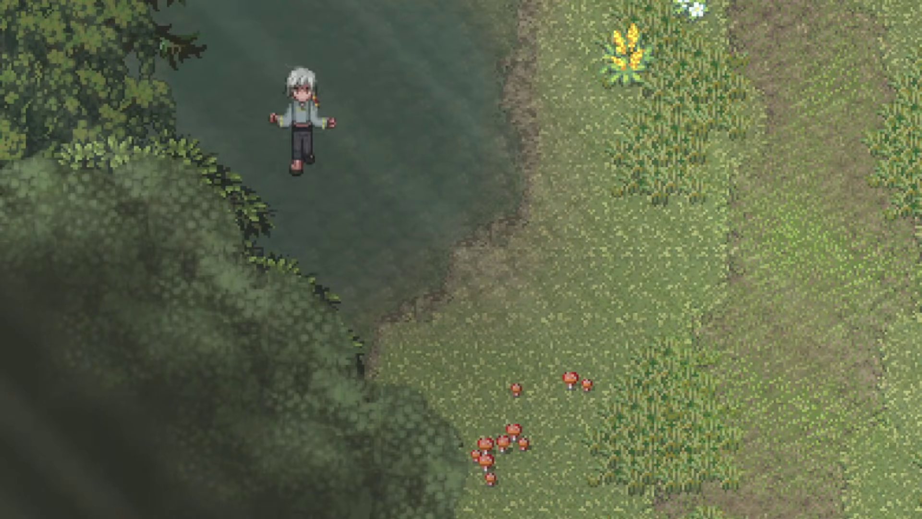
key(Right)
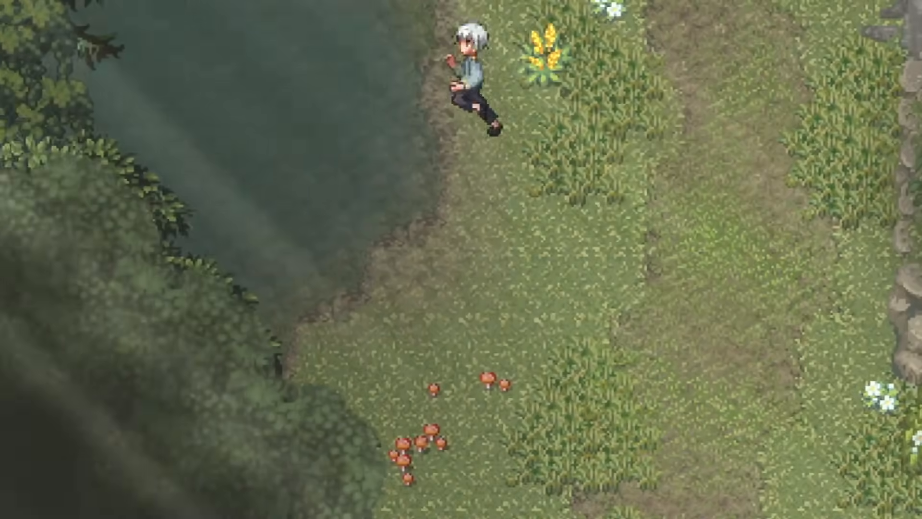
key(Left)
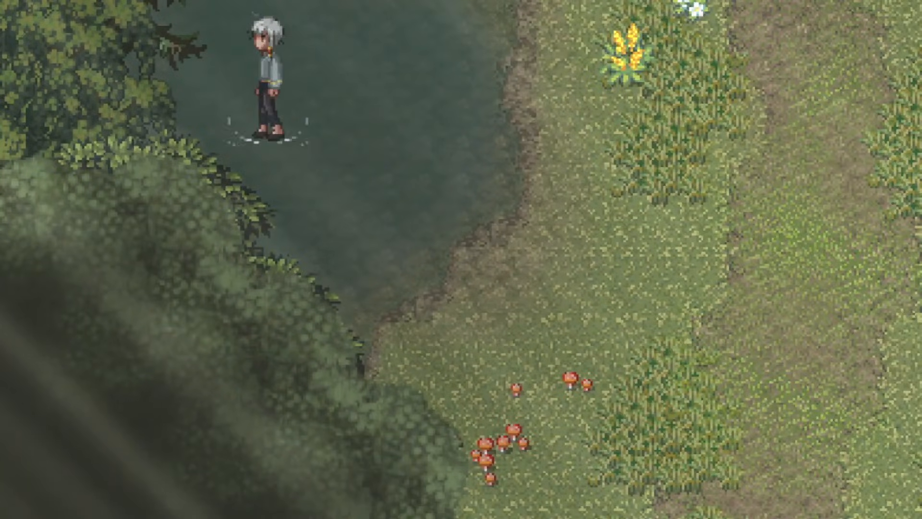